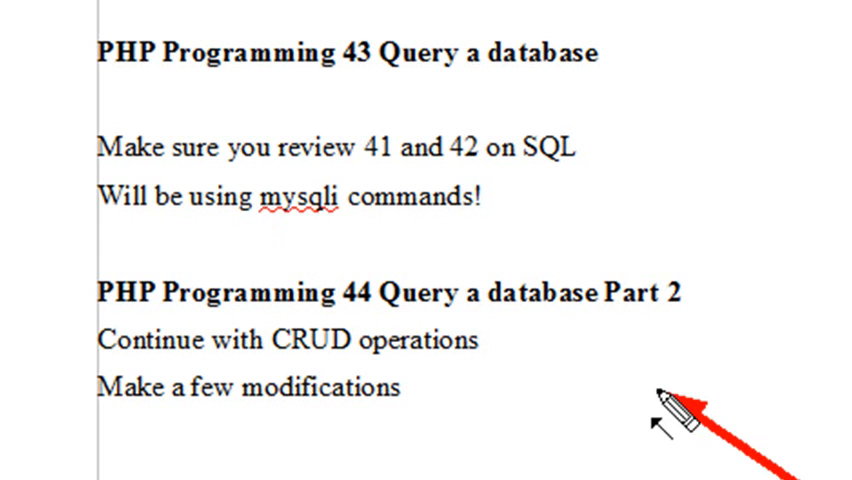
mouse_move(410, 456)
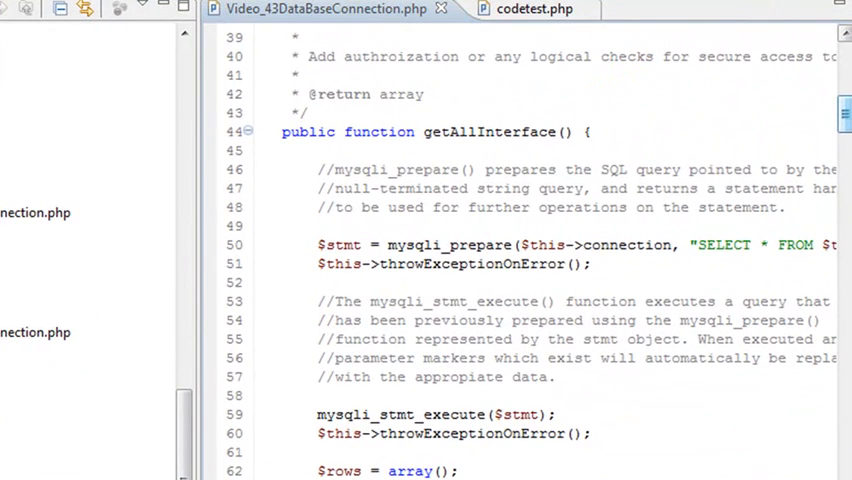
Scroll to the file's end where the InterfaceService object calls getAllInterface
scroll(down, 3)
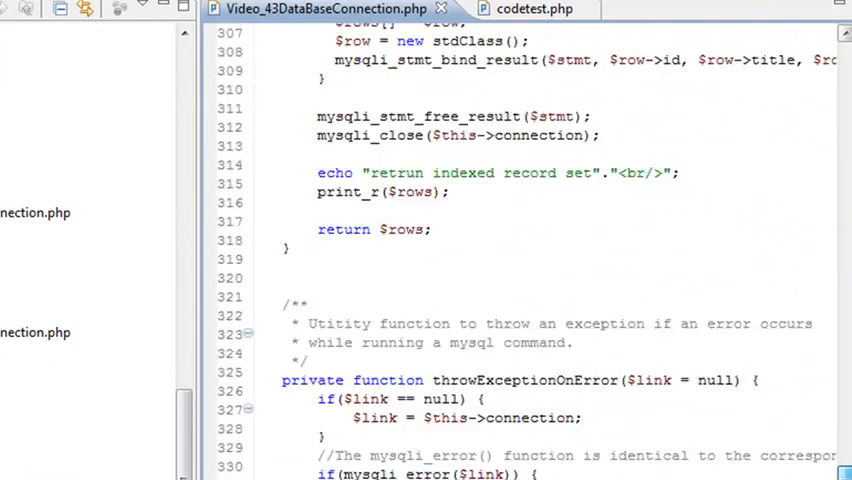
scroll(down, 3)
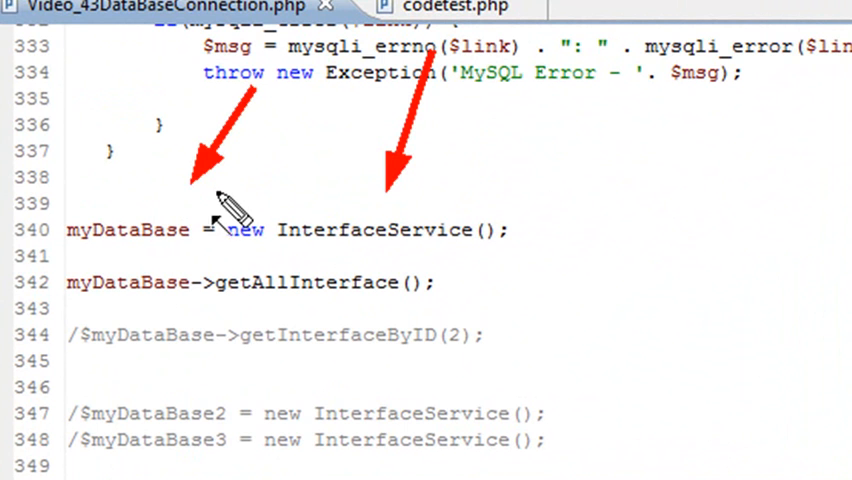
mouse_move(190, 344)
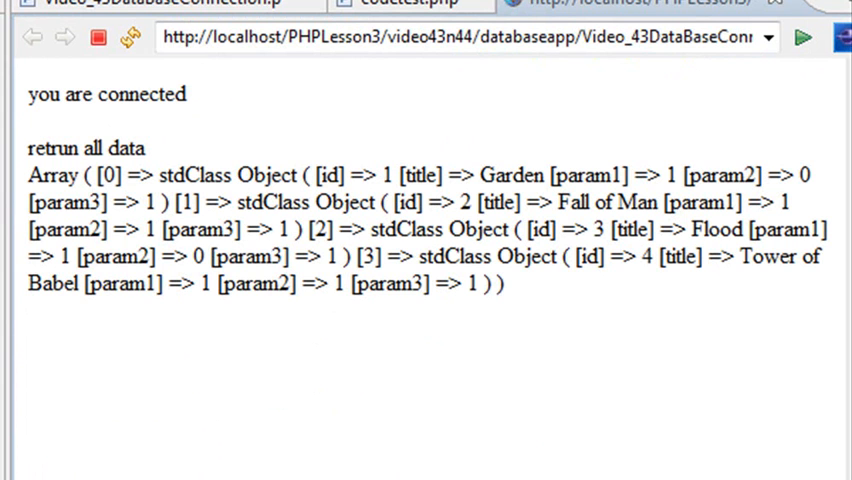
mouse_move(456, 330)
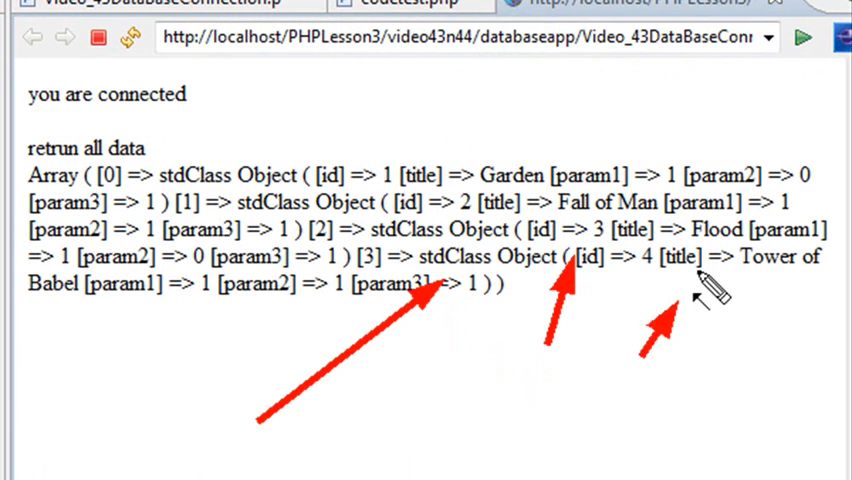
mouse_move(700, 380)
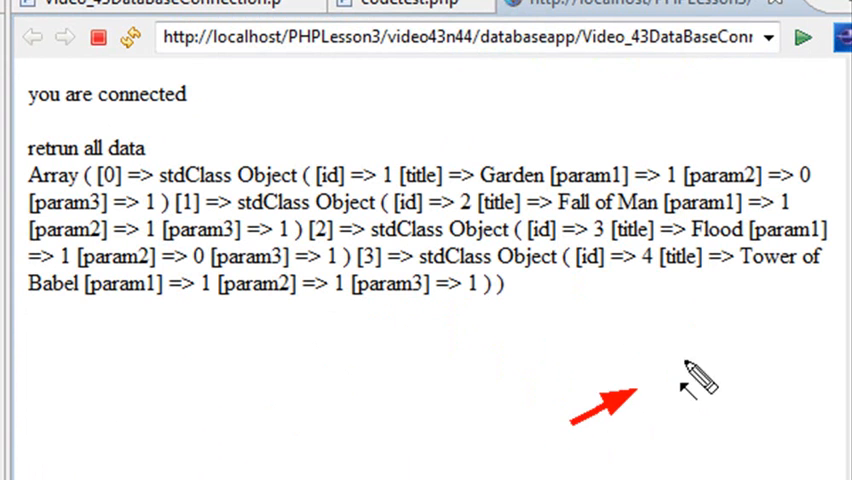
mouse_move(744, 128)
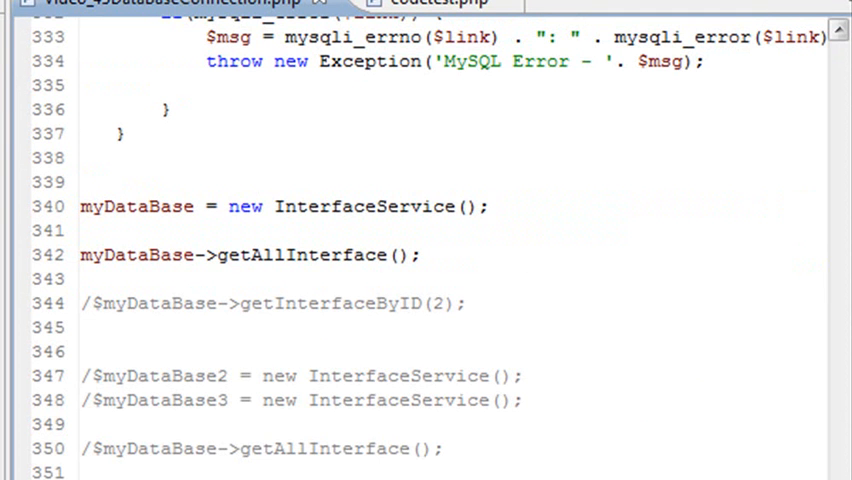
mouse_move(684, 236)
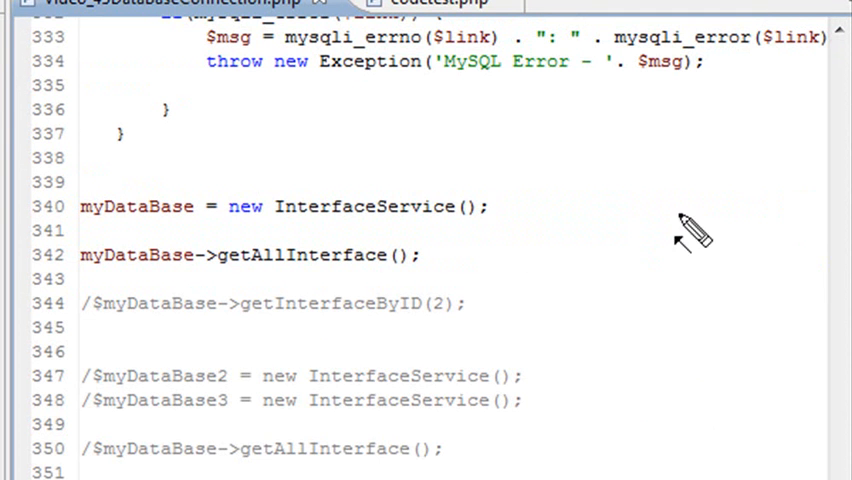
mouse_move(82, 312)
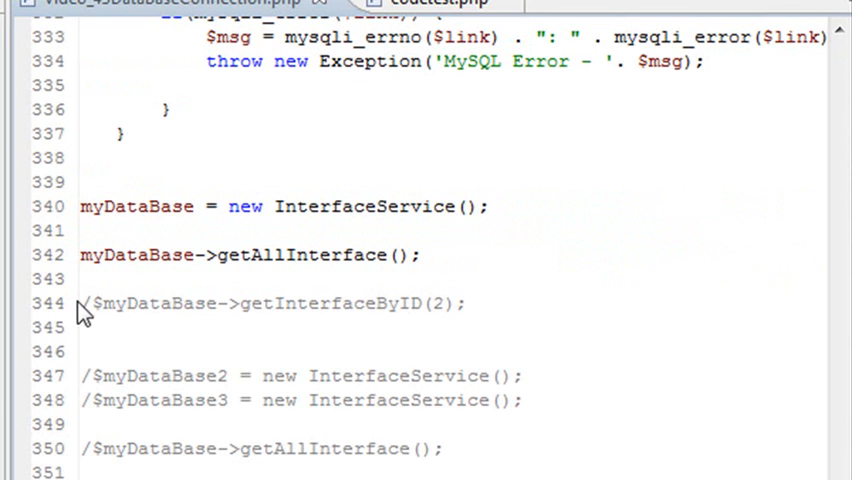
Uncomment the getInterfaceByID call and give it the argument 2
click(90, 256)
text($//)
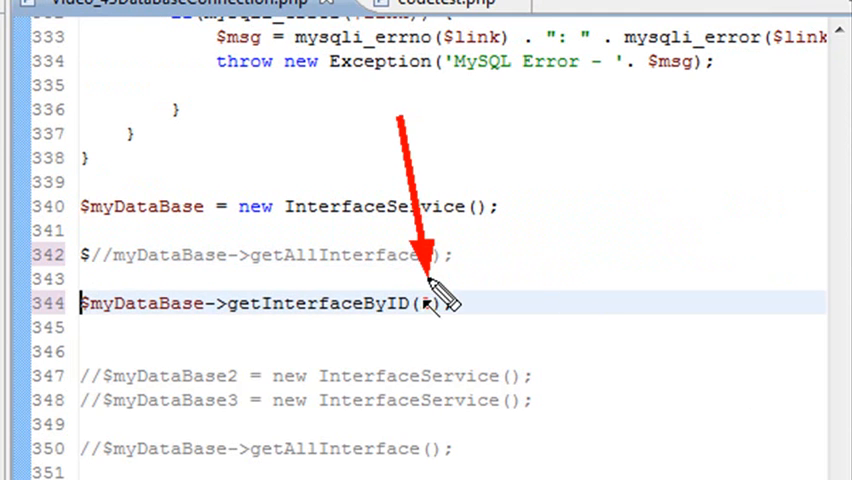
text(2)
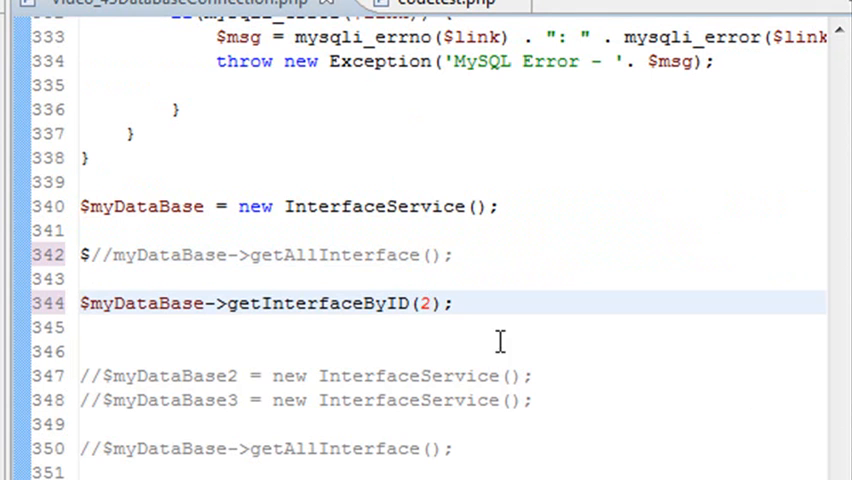
Scroll up to the getInterfaceByID($itemID) function definition
scroll(up, 3)
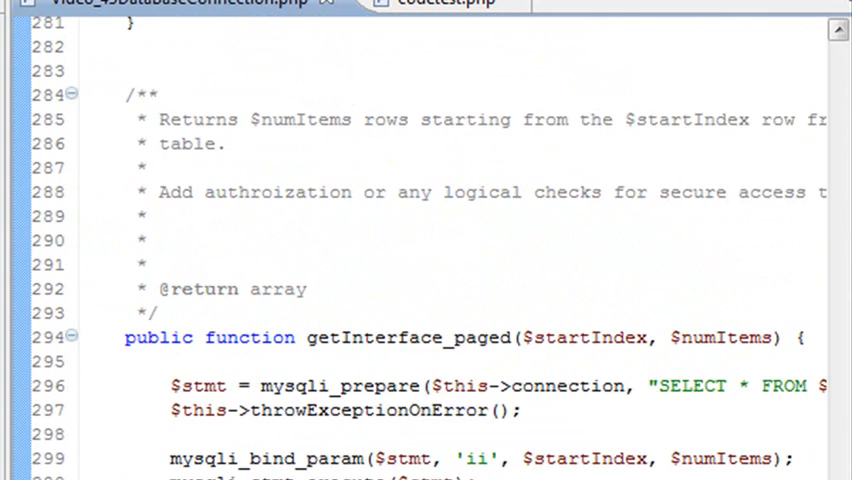
scroll(up, 3)
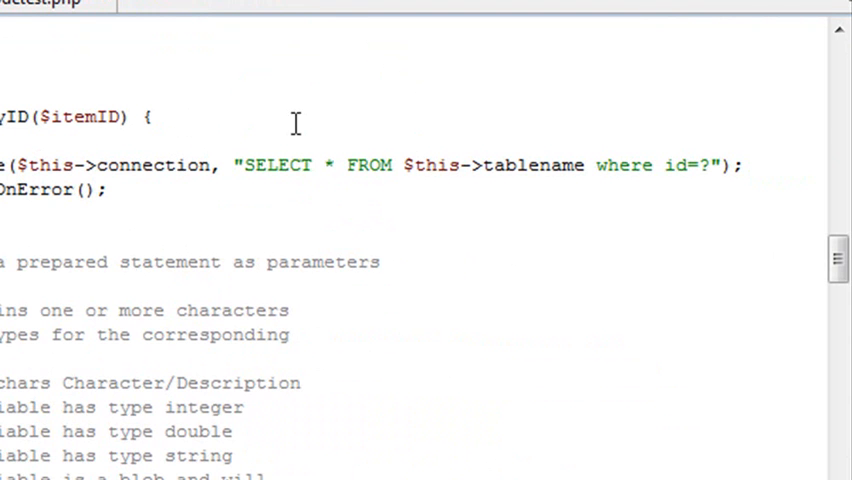
scroll(up, 3)
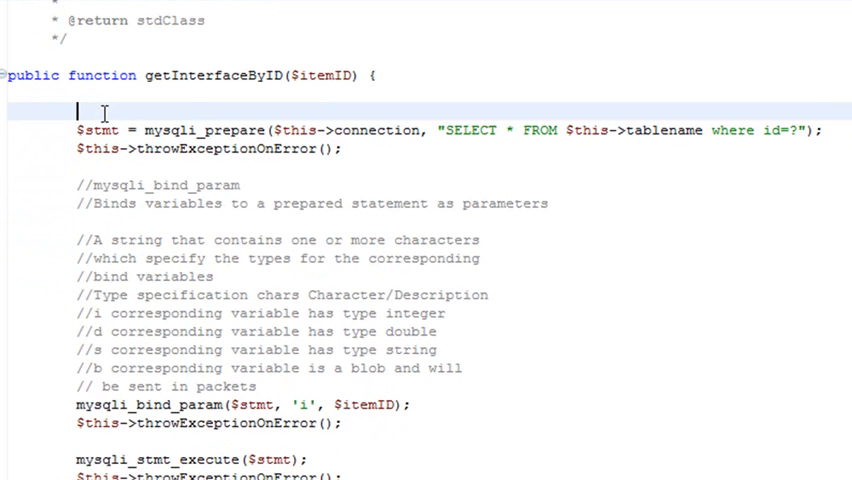
Move the "SELECT * FROM $this->tablename where id=?" string into a new $query variable
text($w)
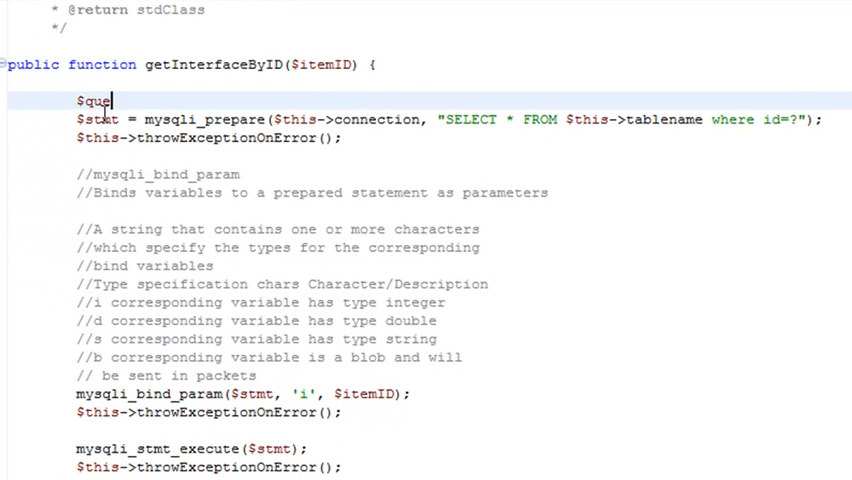
text(ry =)
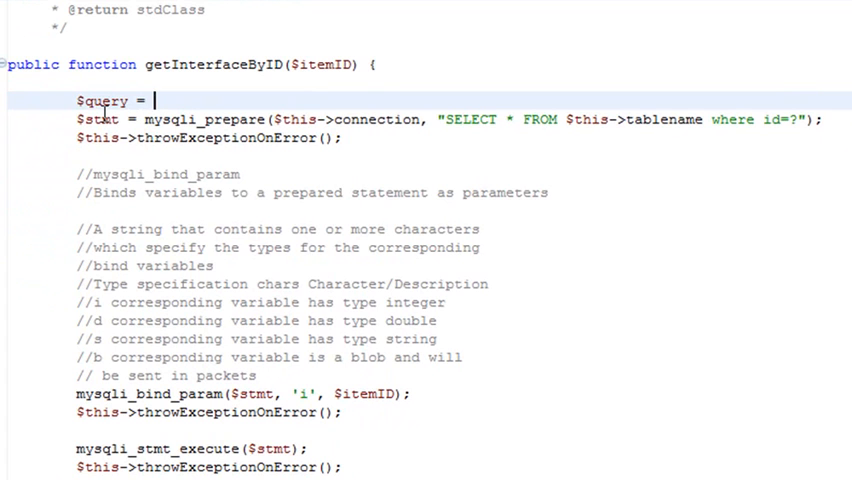
double_click(468, 120)
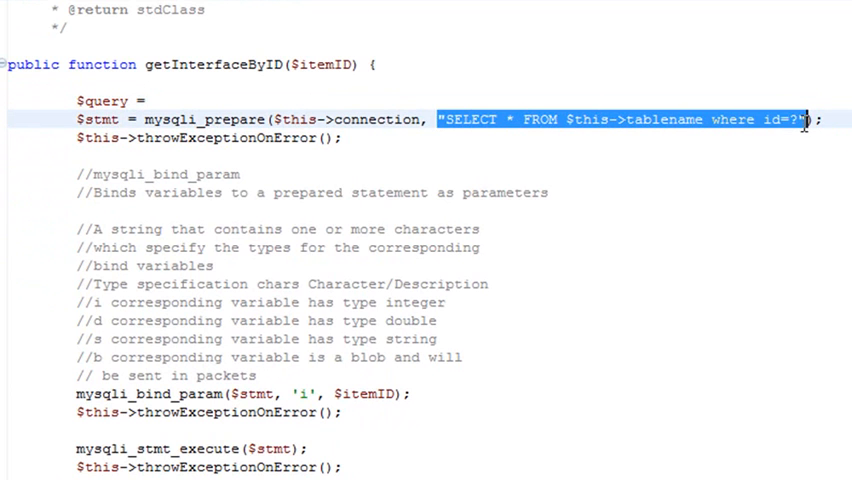
right_click(804, 120)
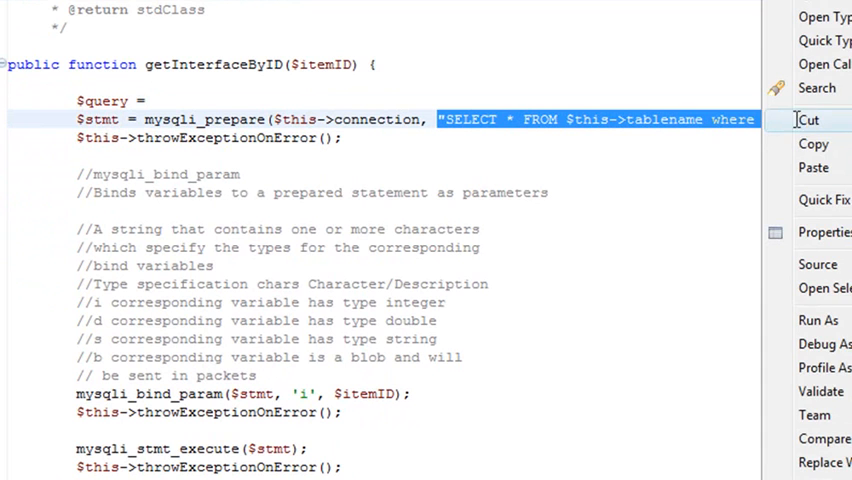
click(808, 120)
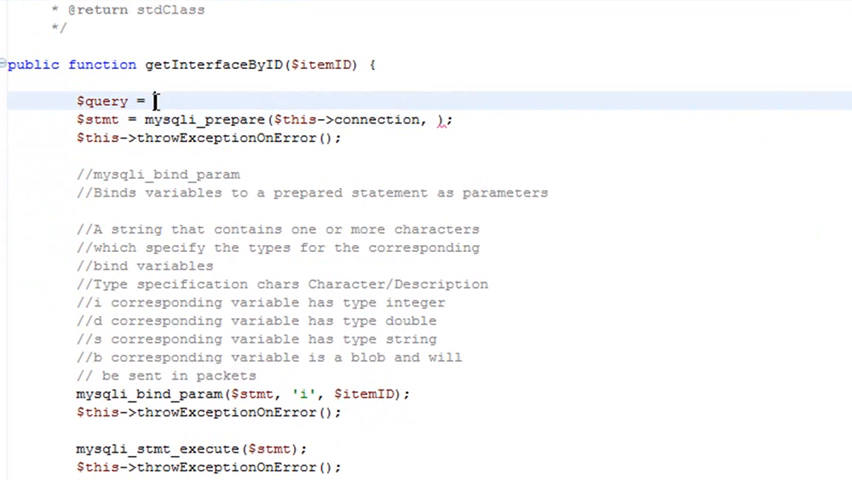
text("SELECT * FROM $this->tablename where id=?")
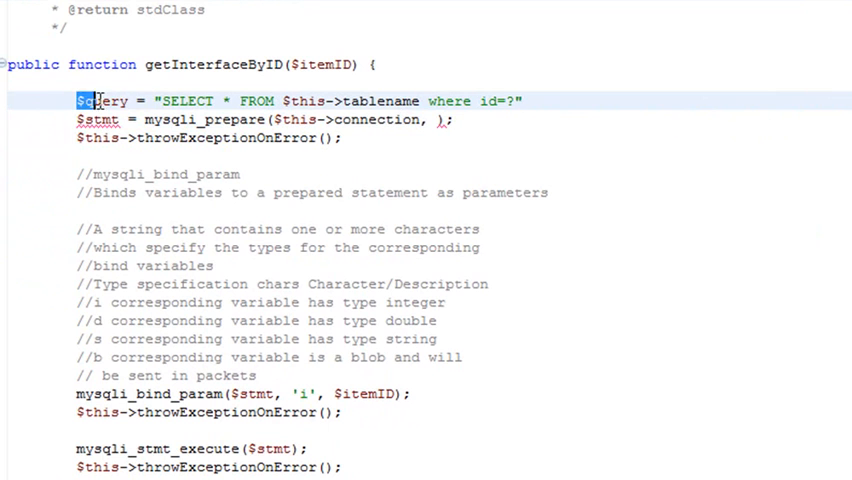
Pass $query to mysqli_prepare in place of the inline SQL string
right_click(96, 100)
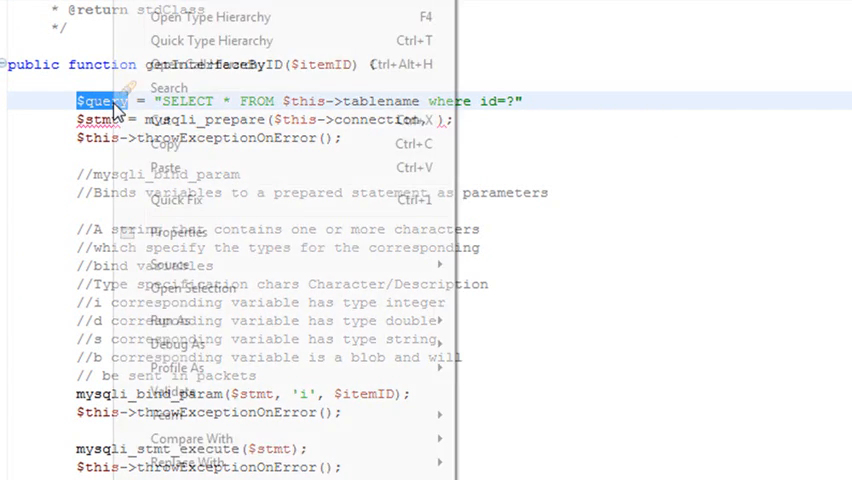
key(Escape)
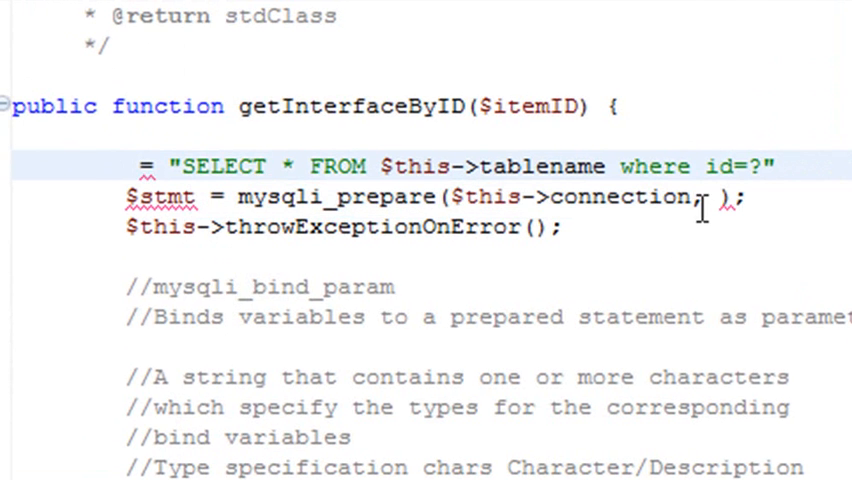
text($query)
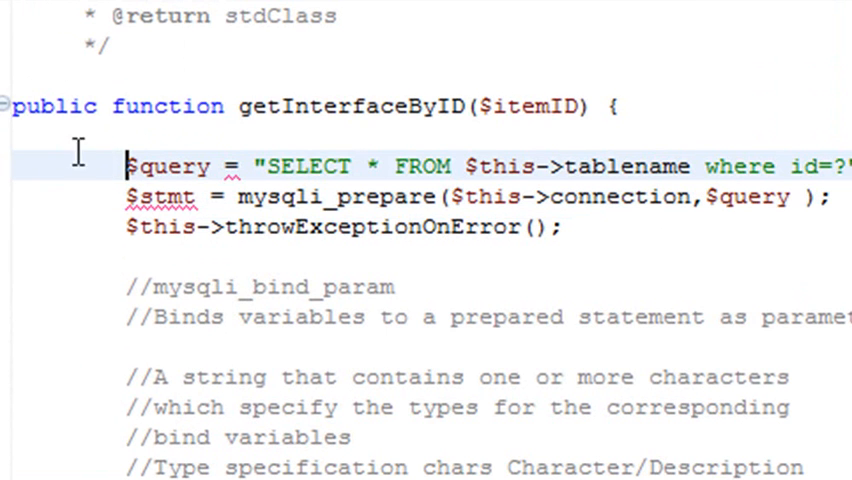
mouse_move(312, 316)
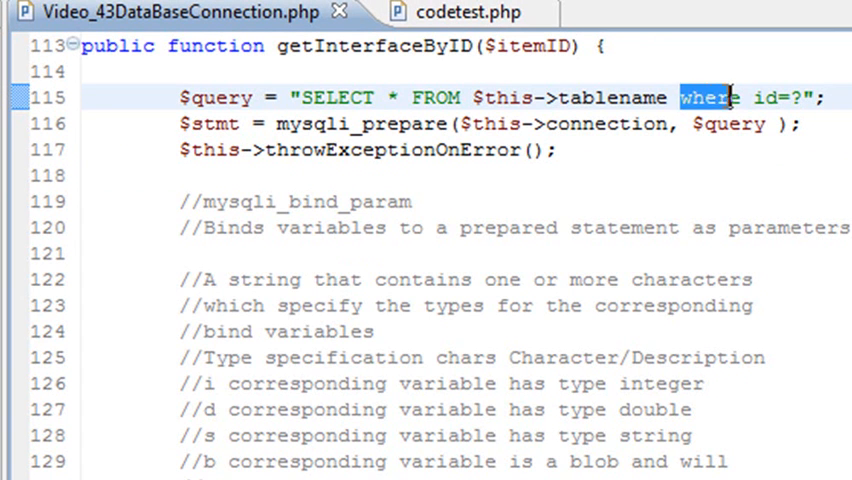
Retype where as uppercase WHERE in the query and save the file
text(WHRE)
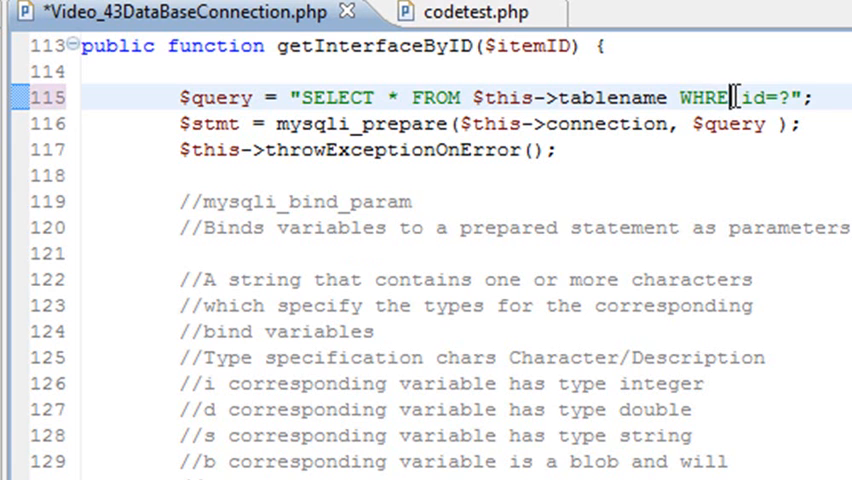
text(E)
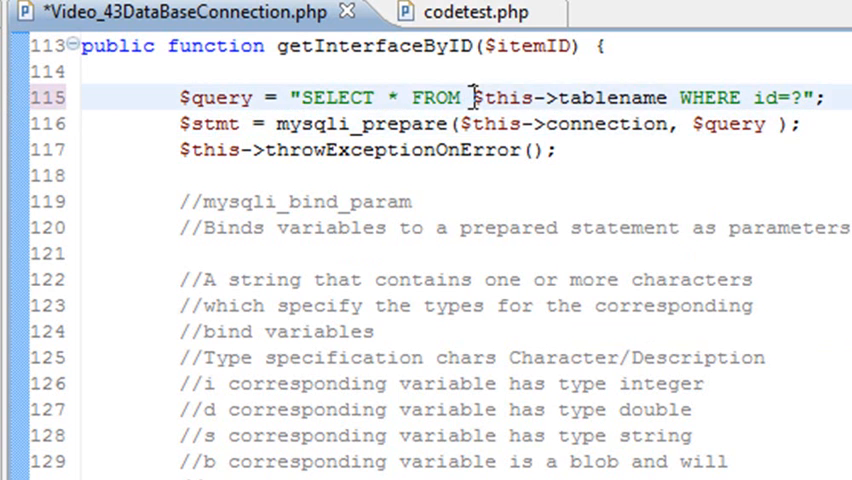
key(Enter)
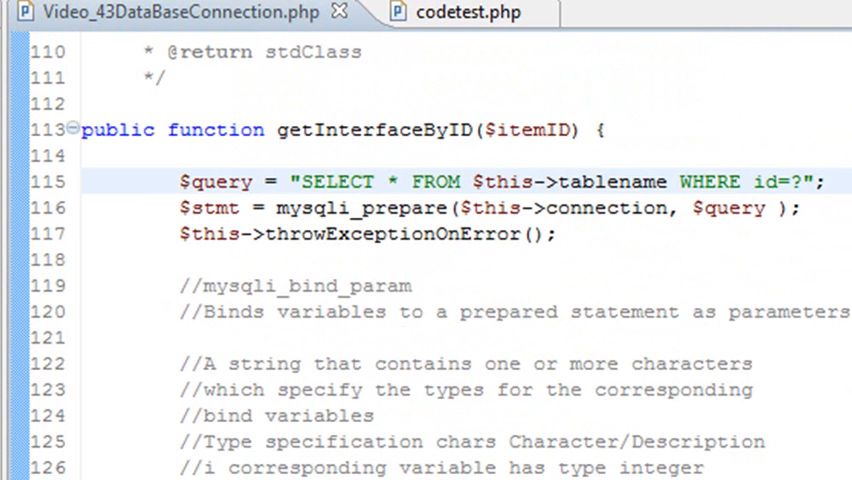
scroll(down, 3)
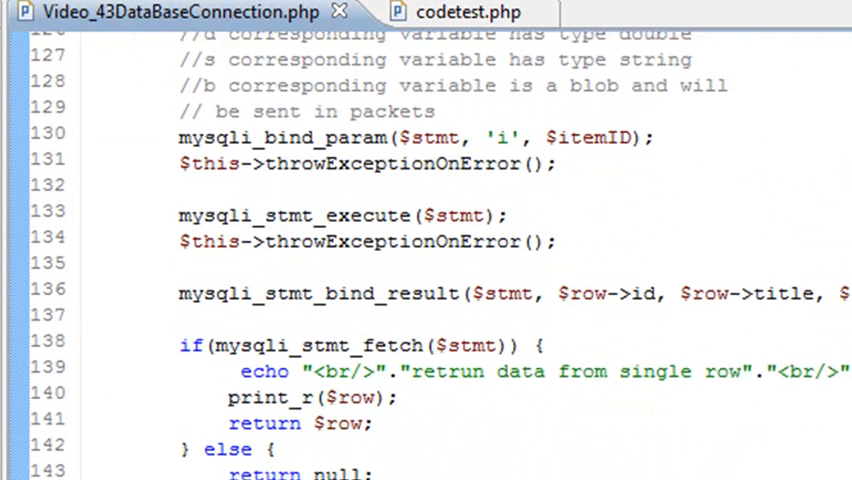
scroll(down, 3)
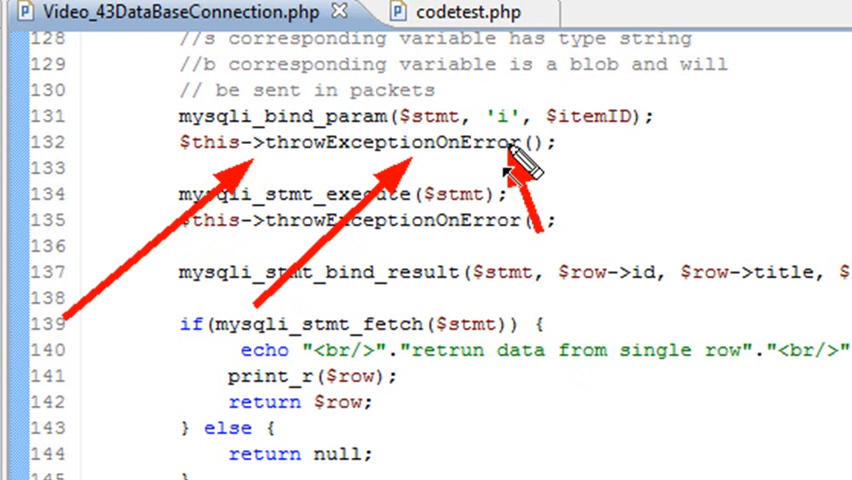
mouse_move(624, 190)
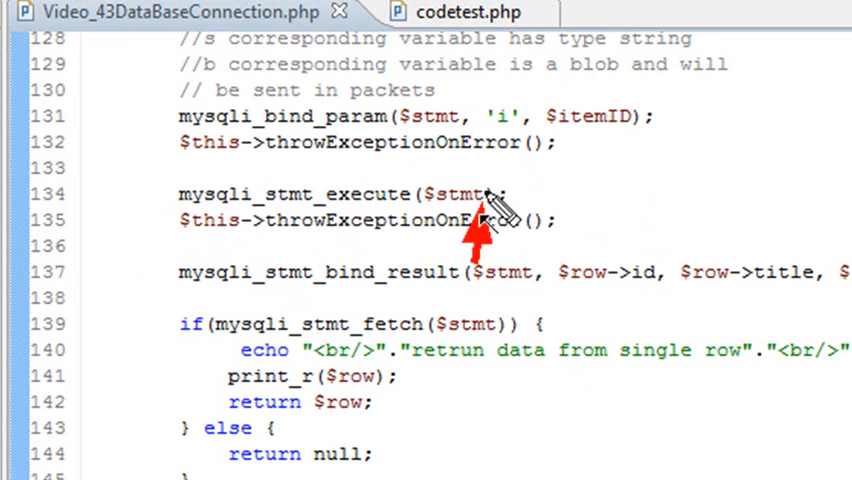
mouse_move(484, 176)
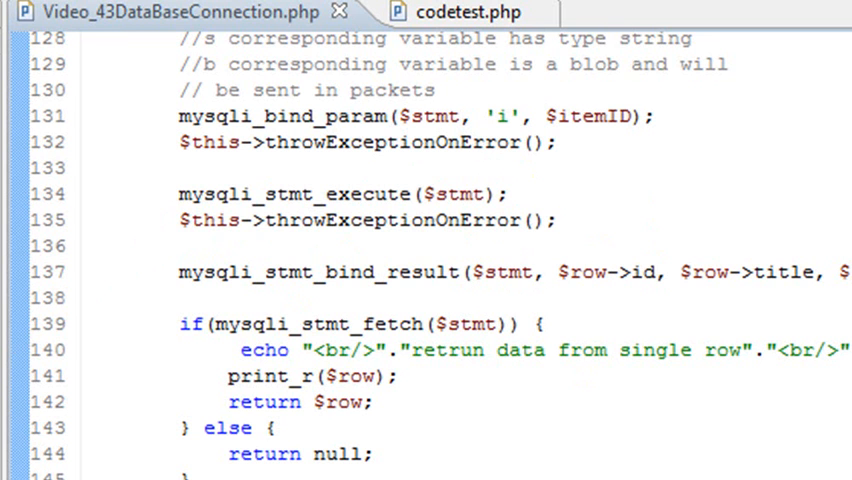
scroll(up, 3)
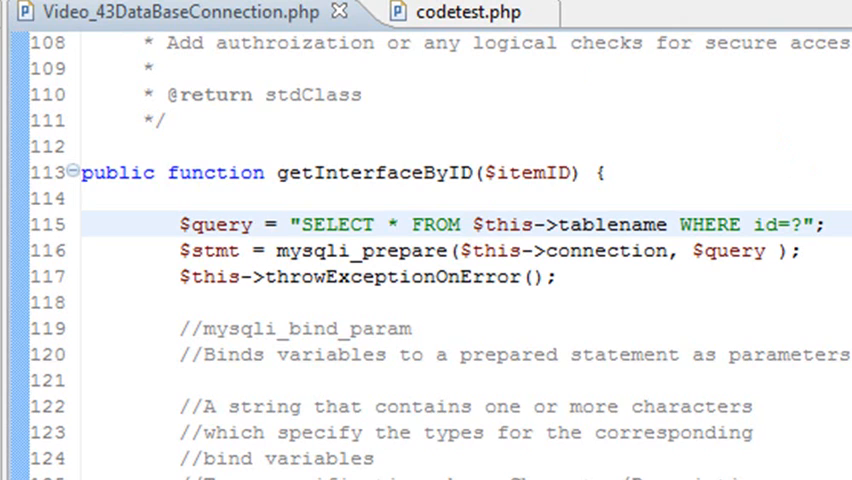
scroll(down, 3)
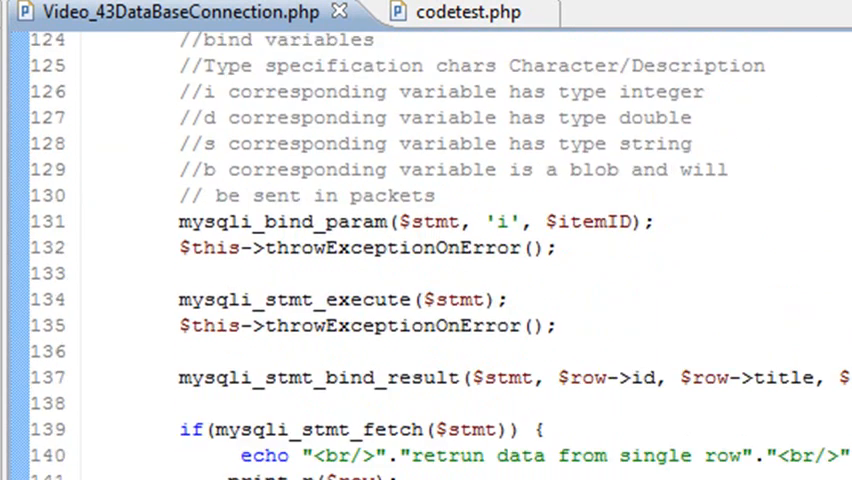
scroll(up, 3)
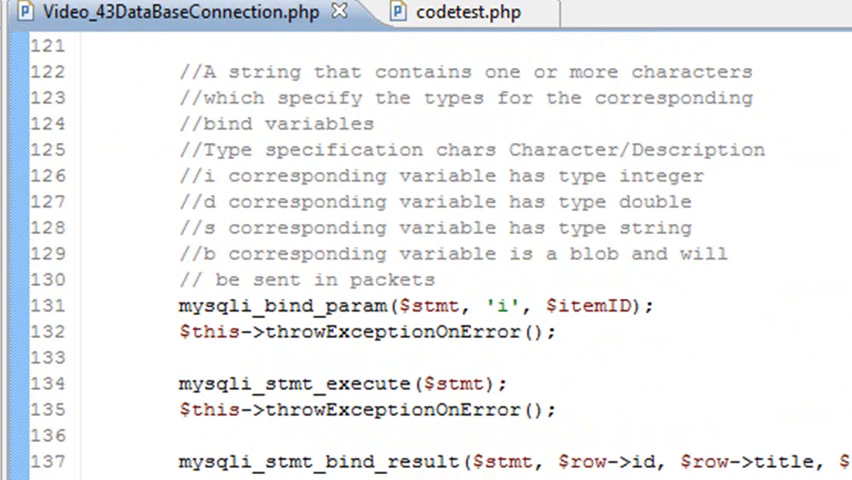
mouse_move(120, 296)
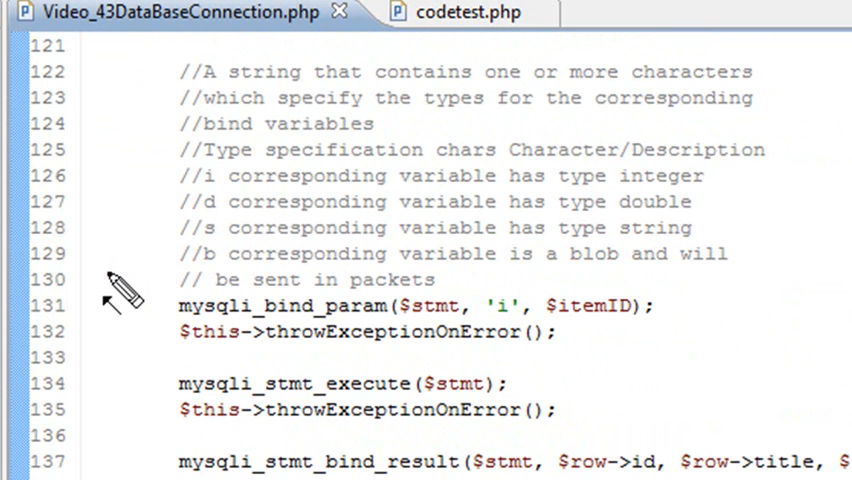
mouse_move(180, 204)
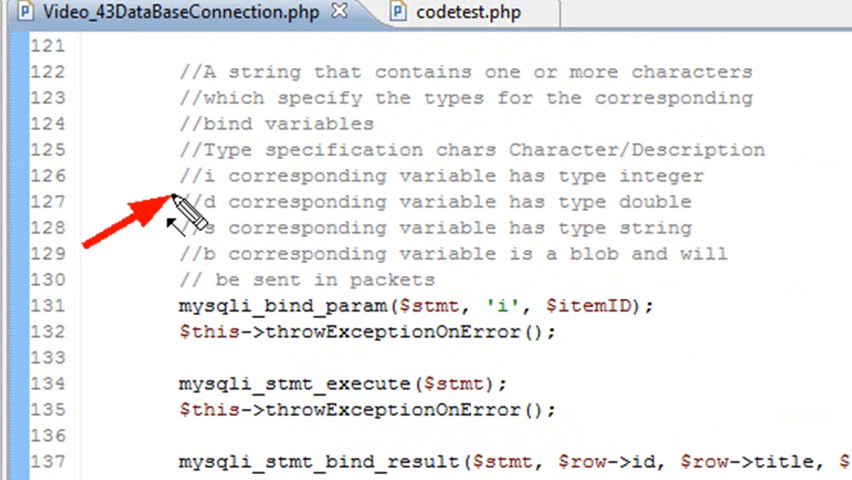
mouse_move(136, 296)
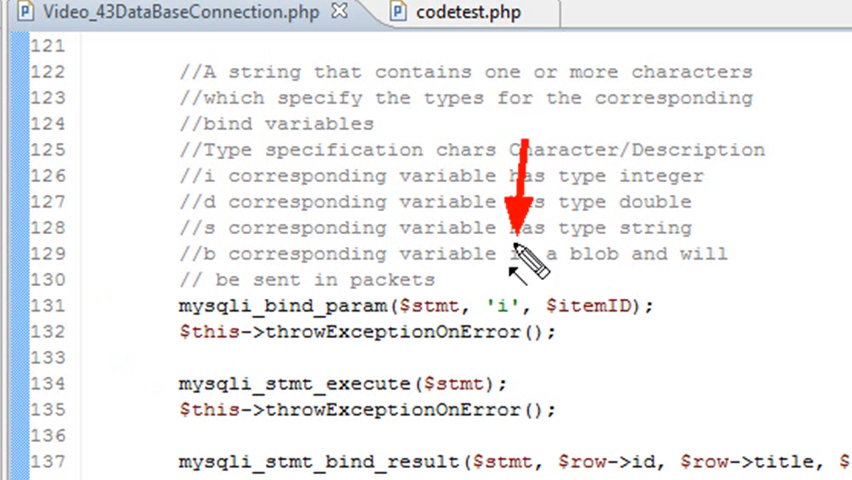
mouse_move(604, 196)
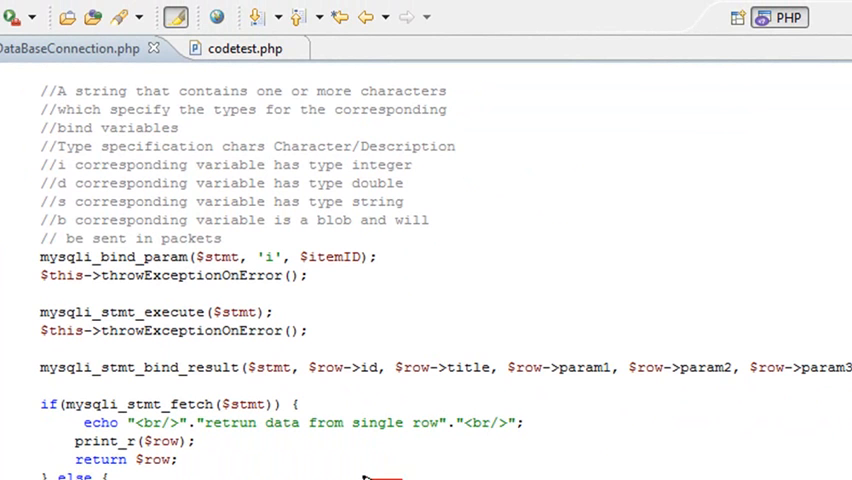
mouse_move(356, 472)
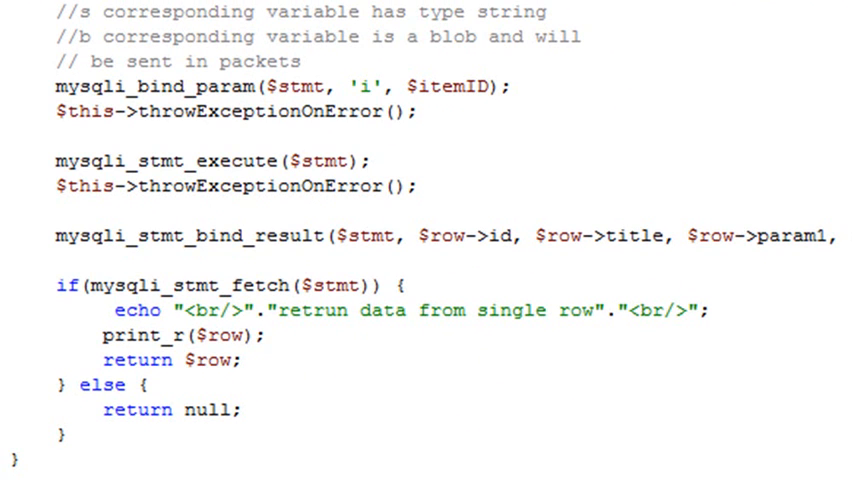
scroll(down, 3)
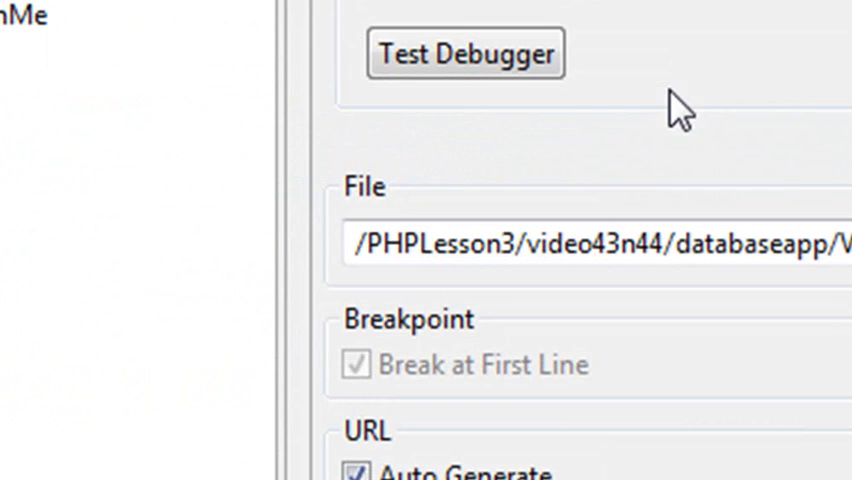
Close the Debug Configurations dialog to return to the script calling getInterfaceByID(2)
click(466, 52)
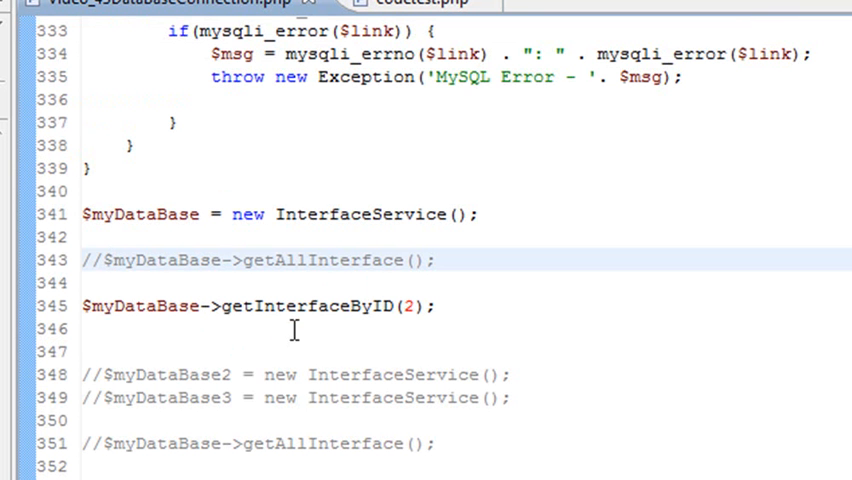
Replace the getInterfaceByID argument 2 with 4
double_click(408, 306)
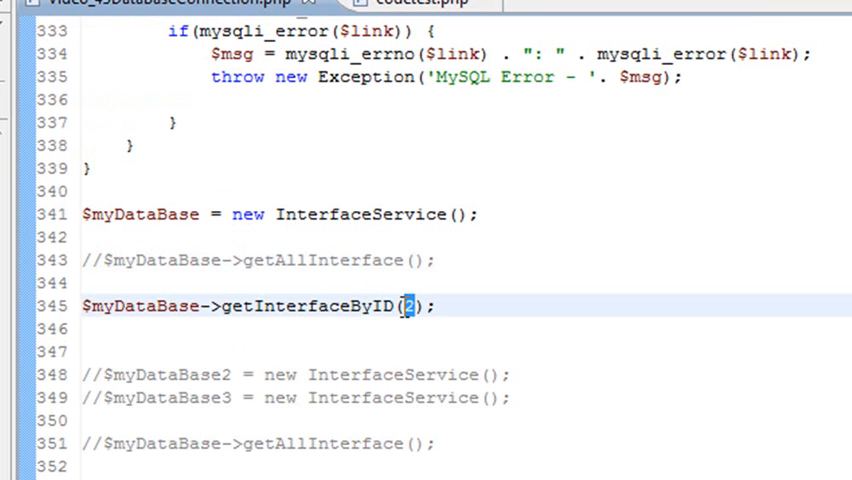
text(4)
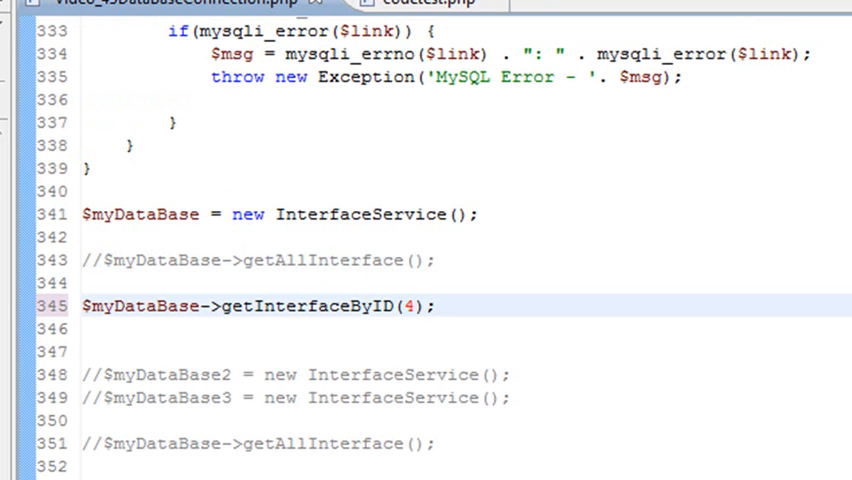
click(418, 306)
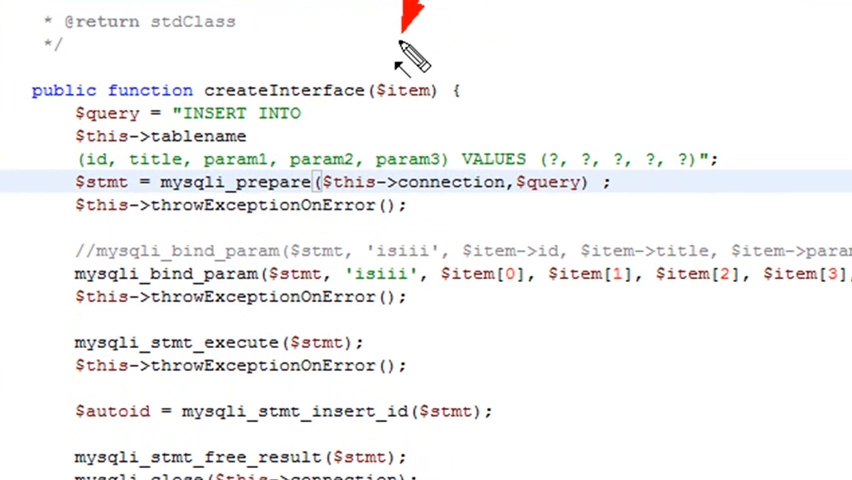
mouse_move(404, 64)
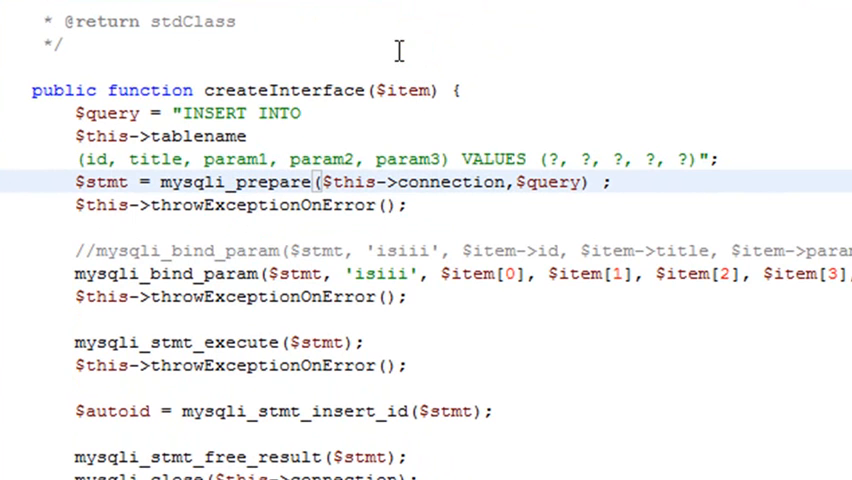
mouse_move(100, 70)
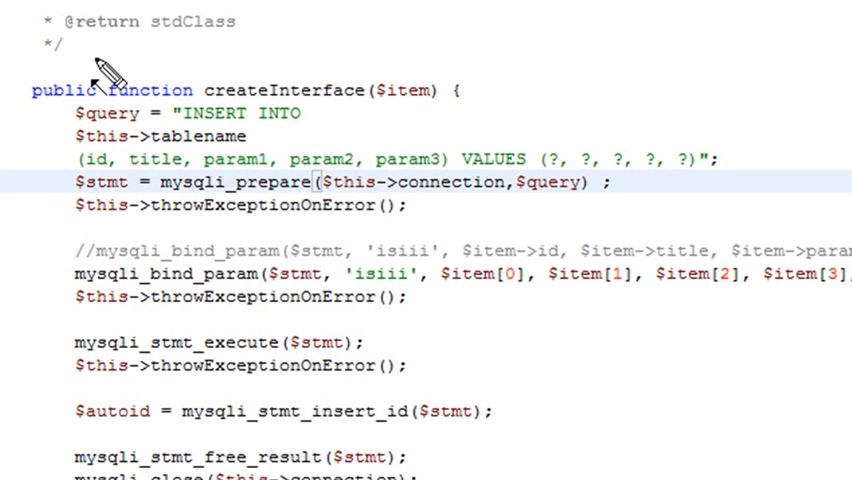
mouse_move(552, 240)
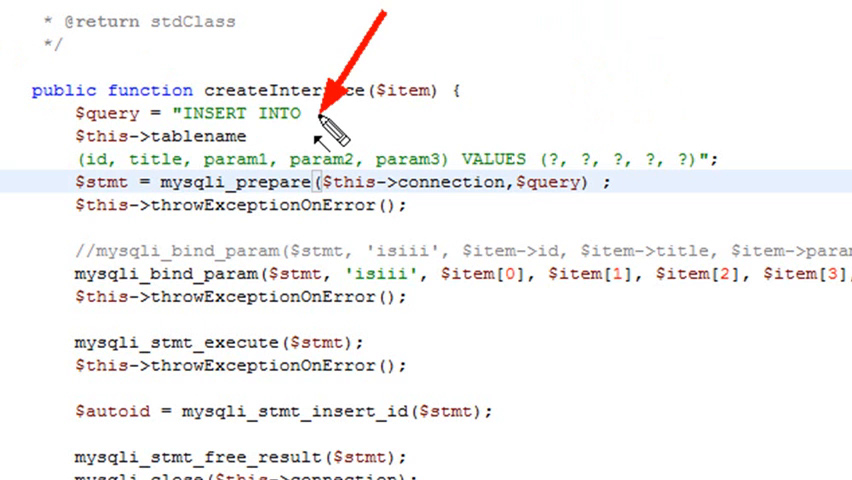
mouse_move(304, 348)
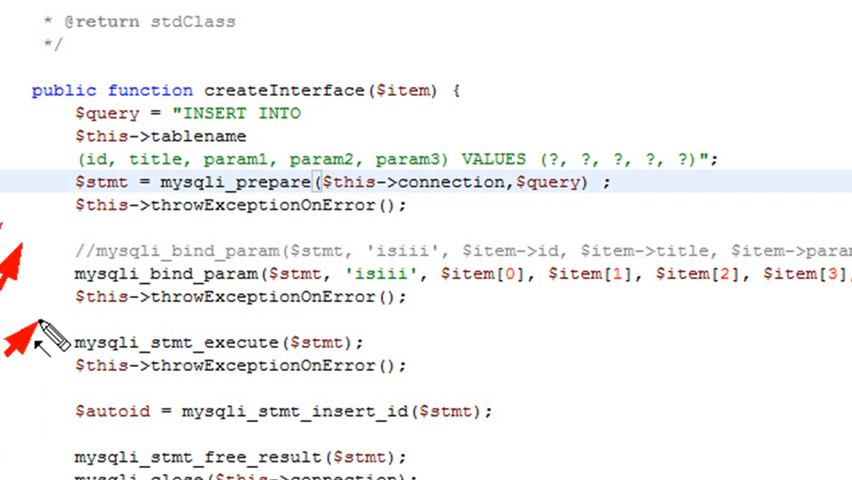
mouse_move(120, 204)
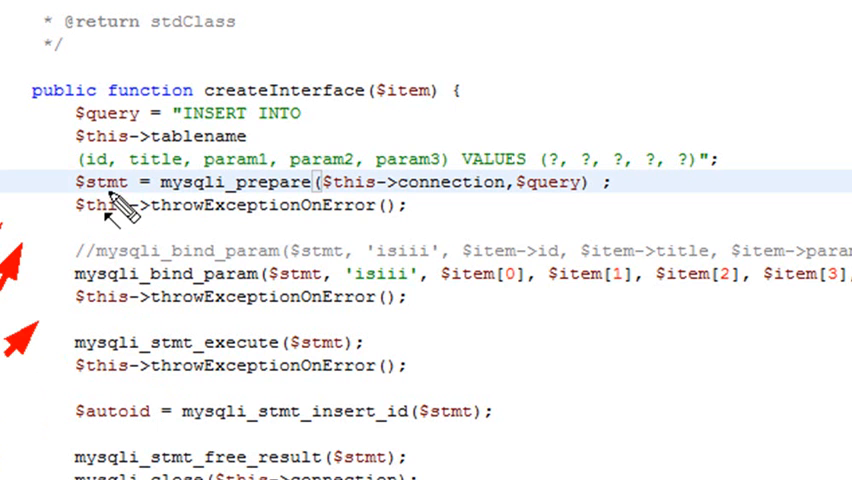
mouse_move(300, 268)
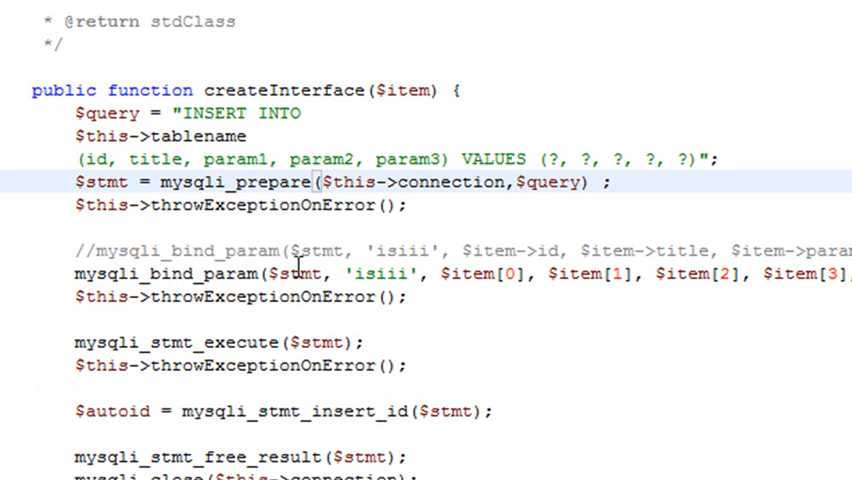
mouse_move(390, 236)
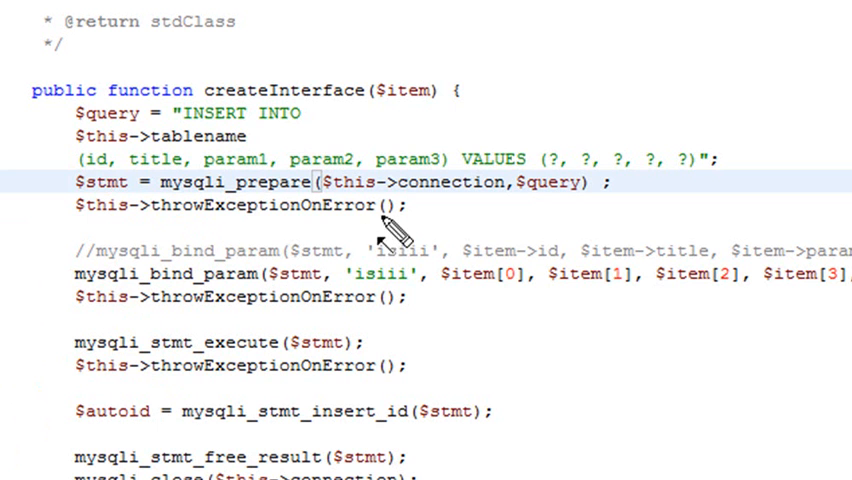
mouse_move(380, 320)
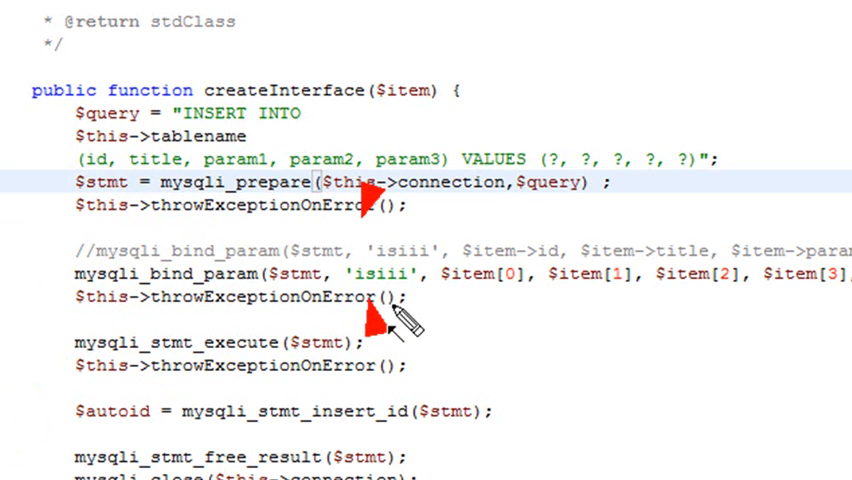
mouse_move(424, 316)
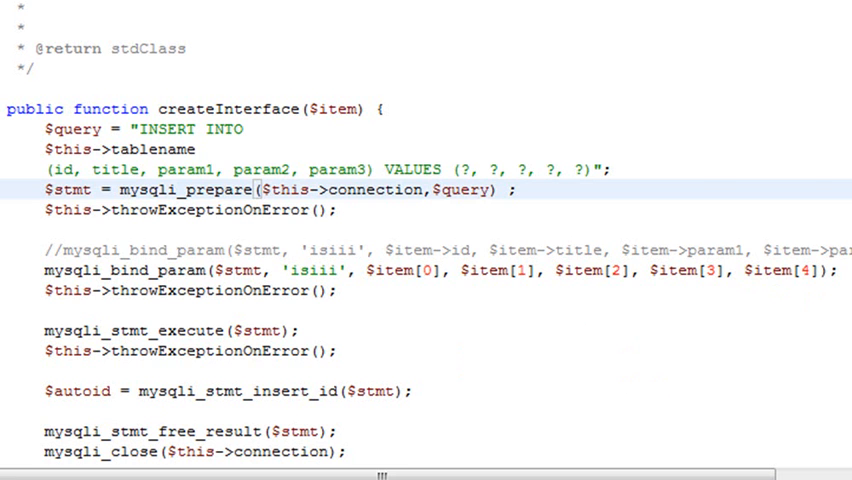
scroll(down, 3)
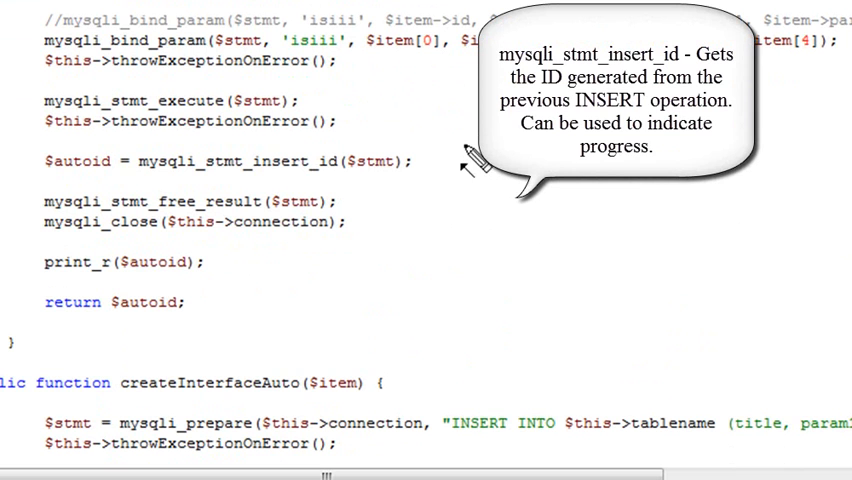
mouse_move(40, 216)
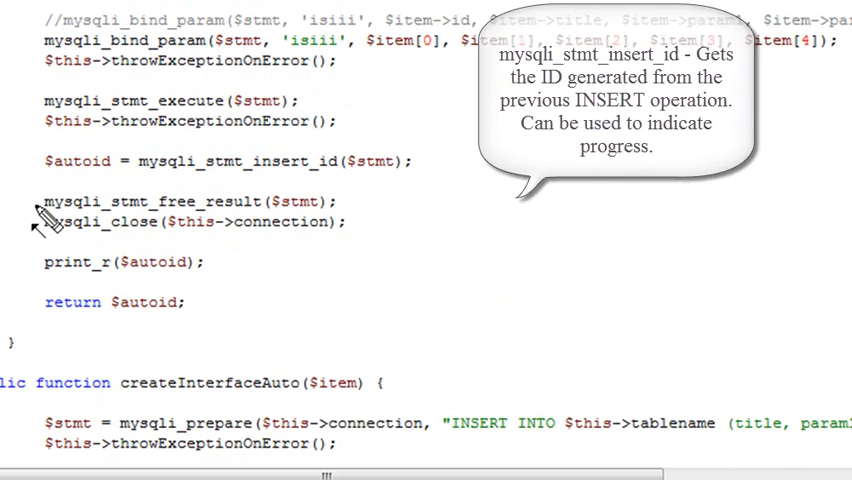
mouse_move(520, 176)
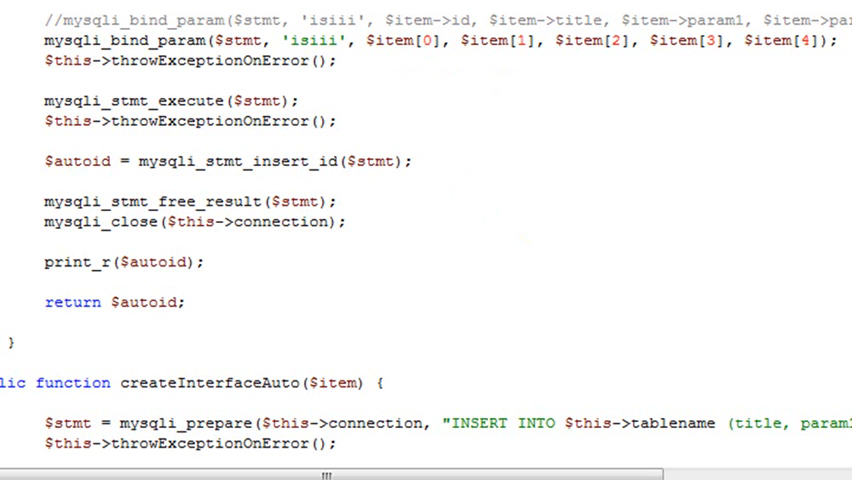
scroll(down, 3)
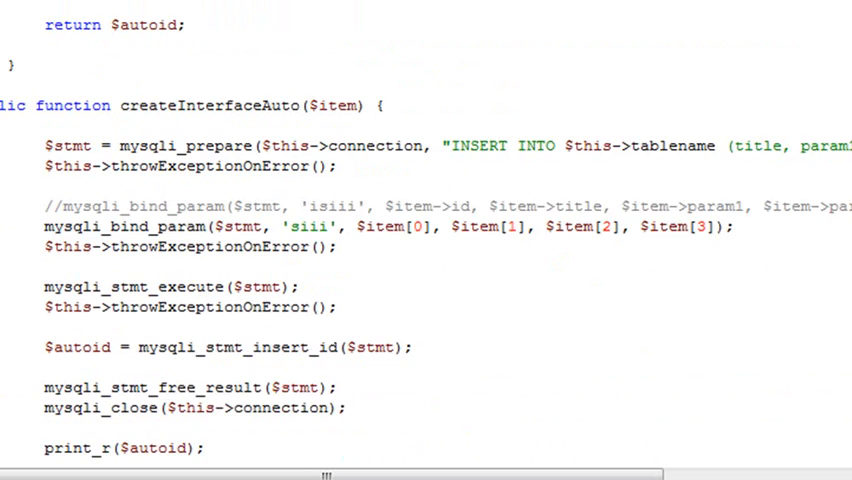
scroll(down, 3)
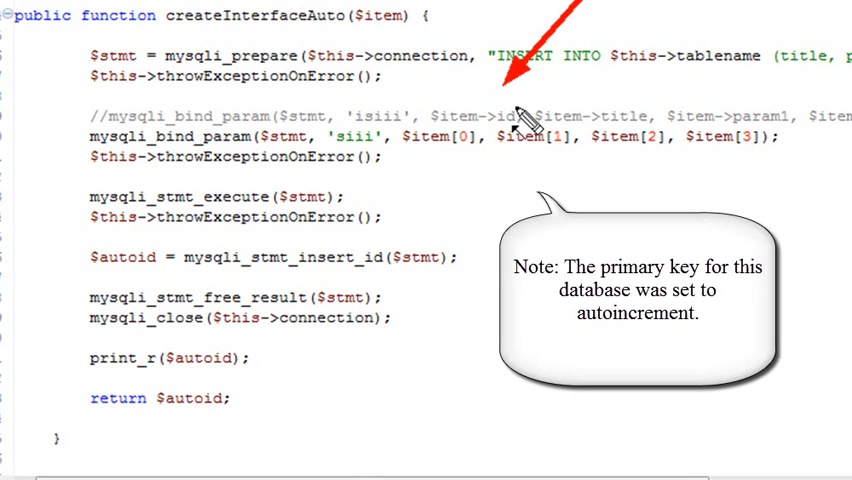
mouse_move(640, 208)
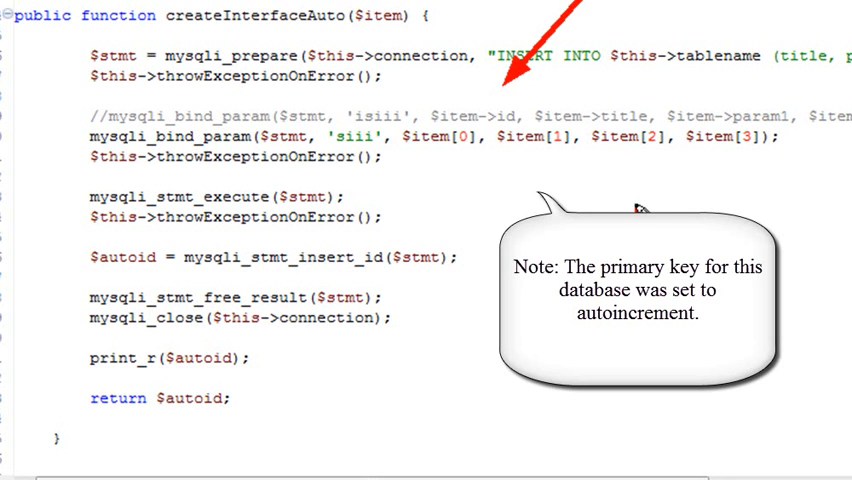
mouse_move(640, 204)
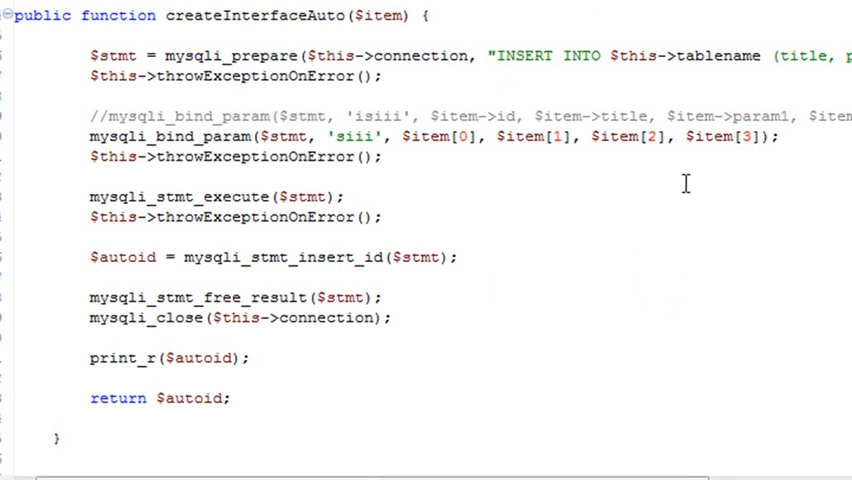
mouse_move(684, 184)
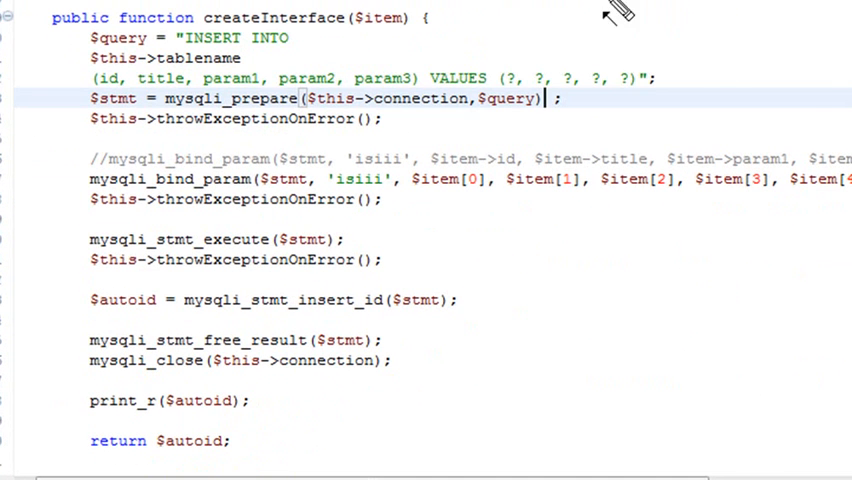
Scroll to the test code with the $myItem array and commented createInterface call
scroll(down, 3)
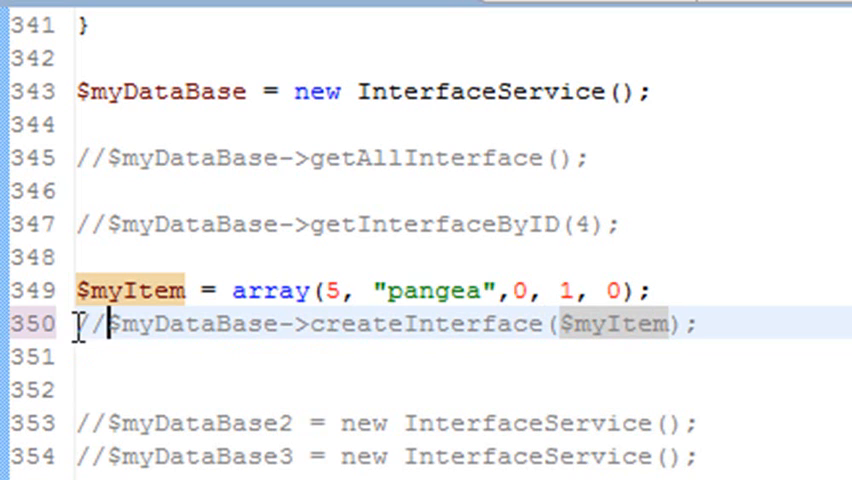
Run the script from the recent launches list to list all records in the browser
click(96, 156)
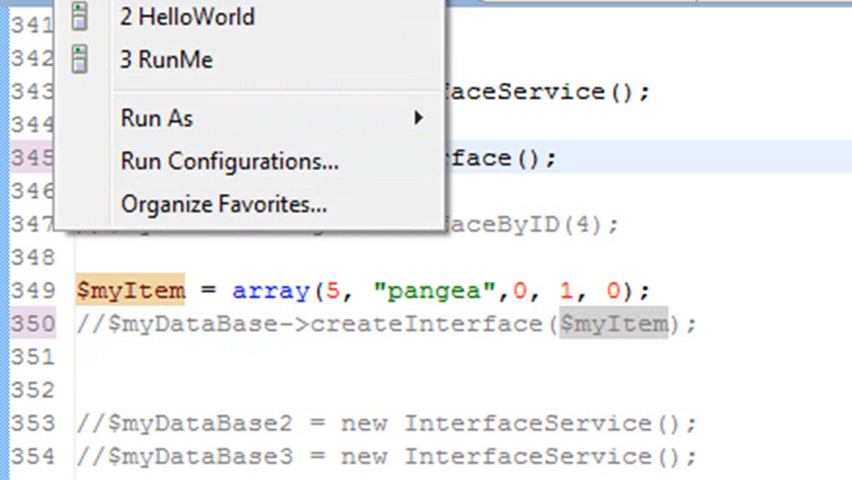
click(228, 160)
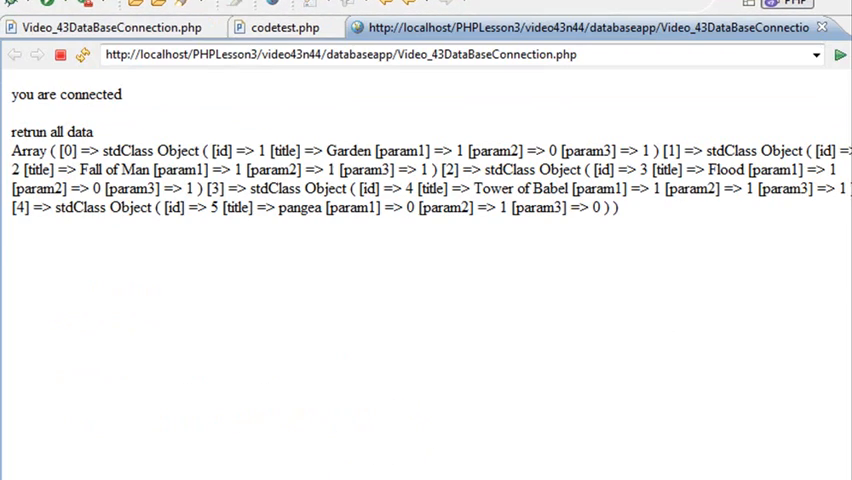
mouse_move(384, 392)
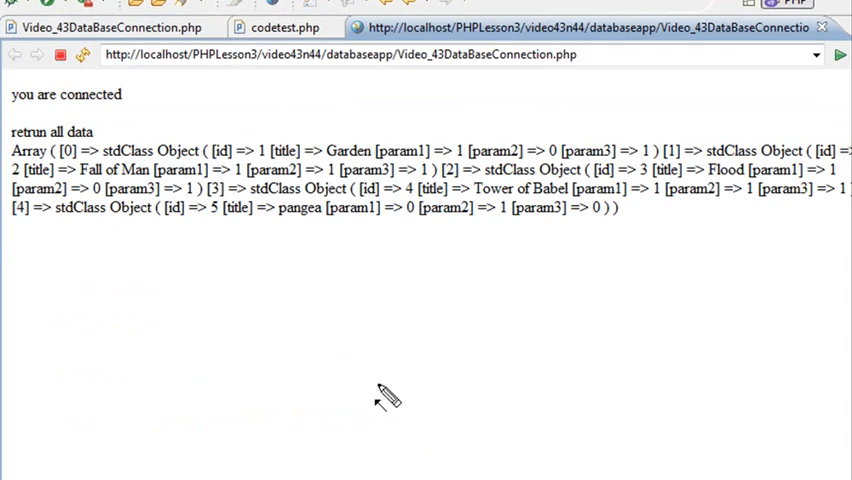
mouse_move(210, 270)
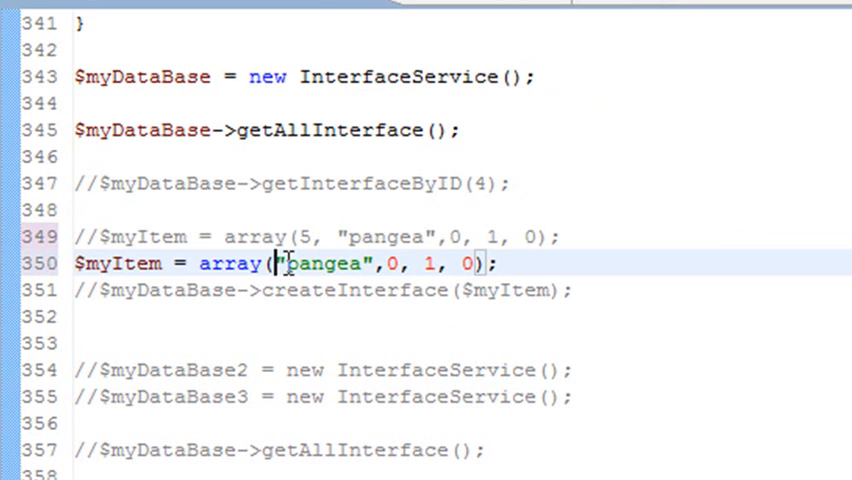
mouse_move(96, 302)
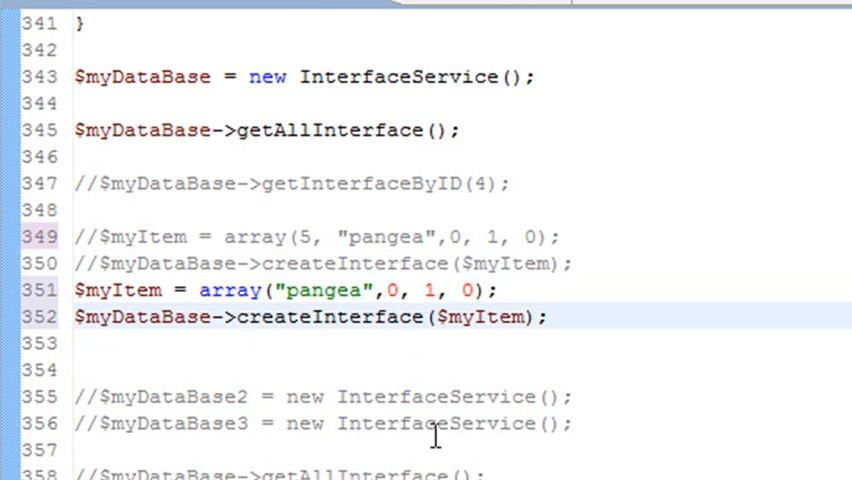
Change the call to createInterfaceAuto and rename the test item from pangea to Abram
text(Auto)
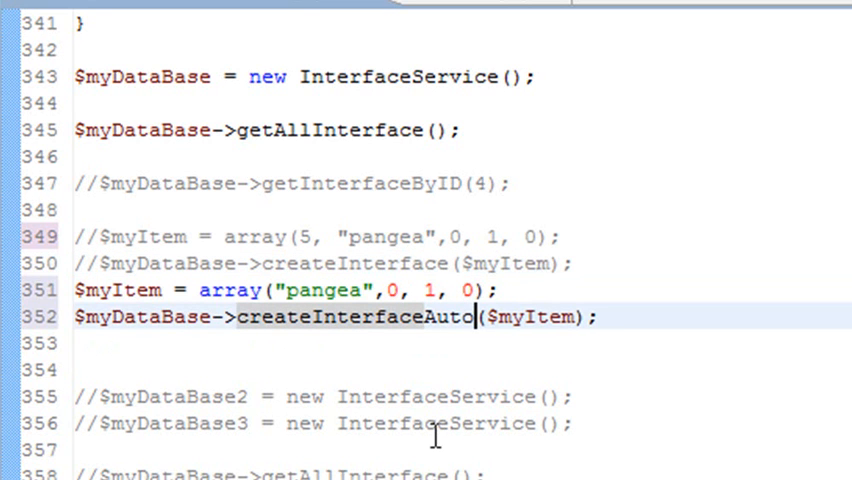
mouse_move(408, 400)
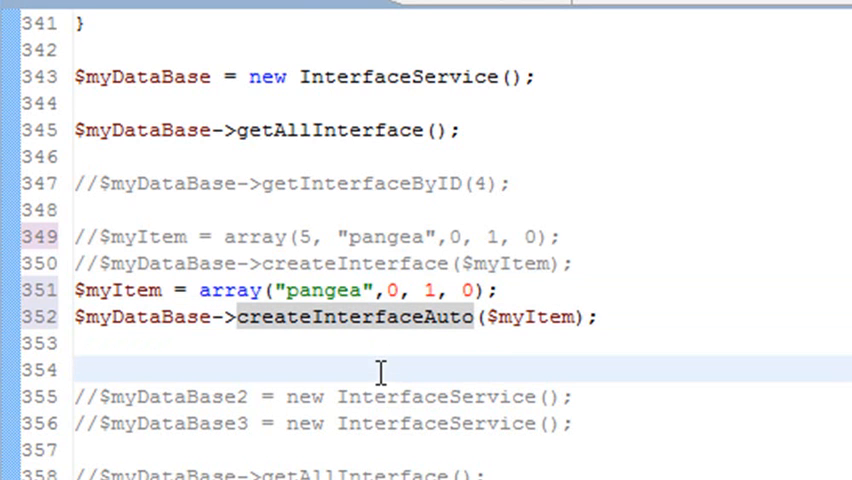
mouse_move(356, 316)
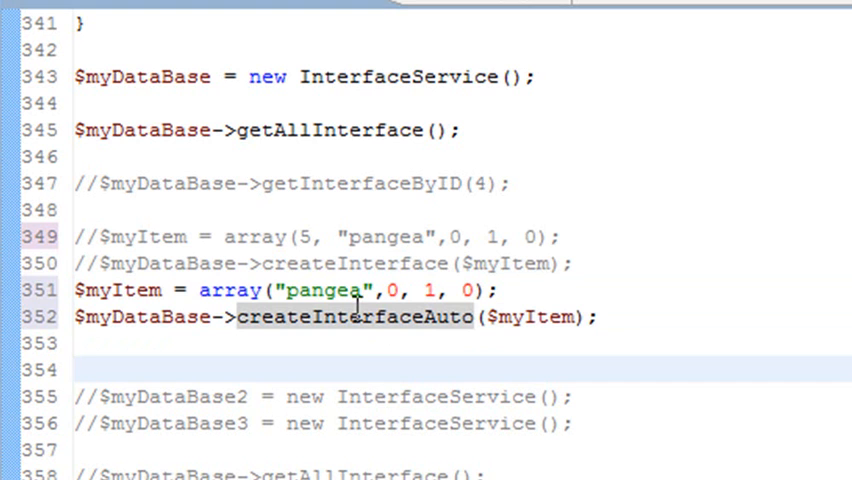
double_click(324, 290)
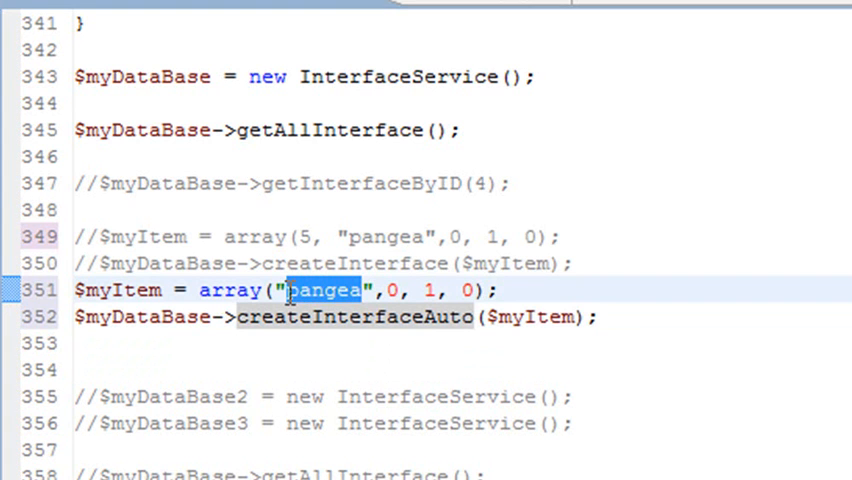
text(Abram)
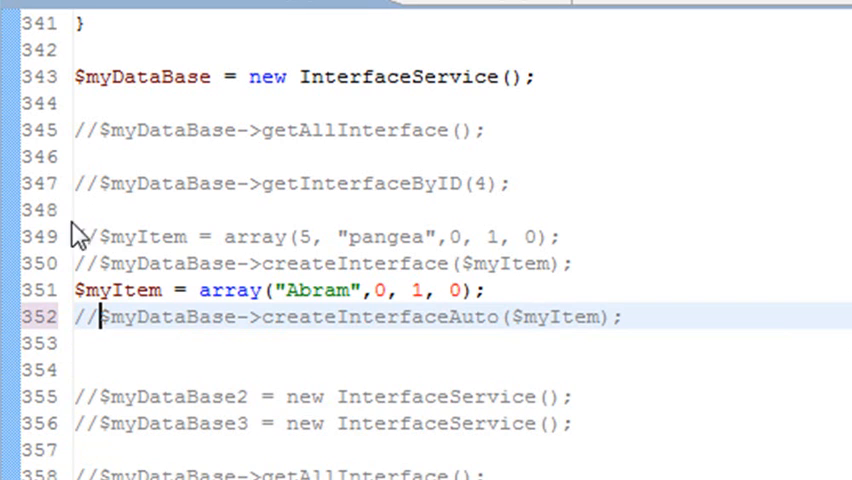
mouse_move(92, 130)
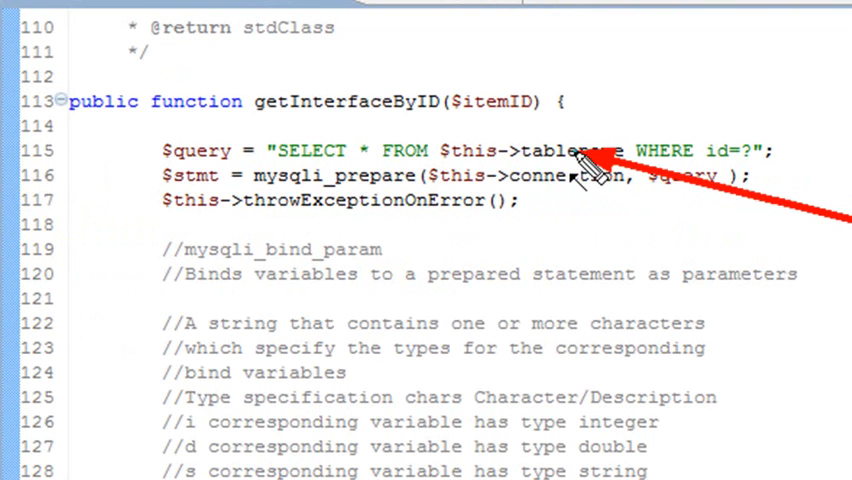
scroll(down, 3)
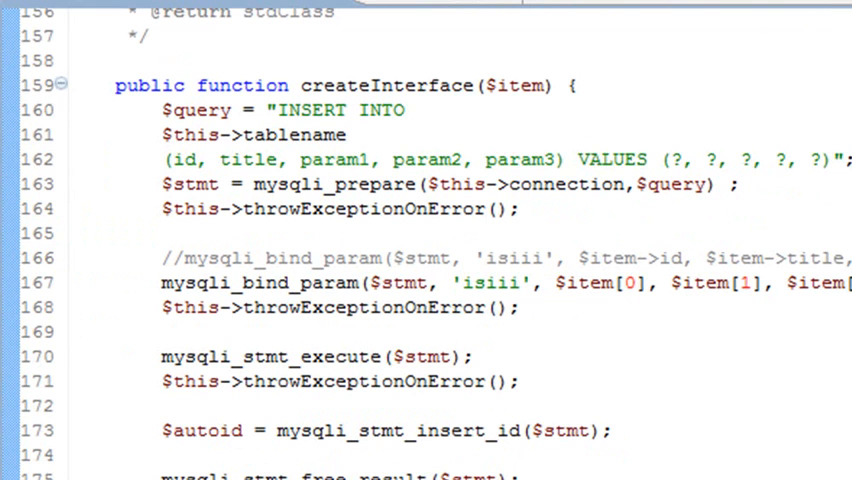
scroll(down, 3)
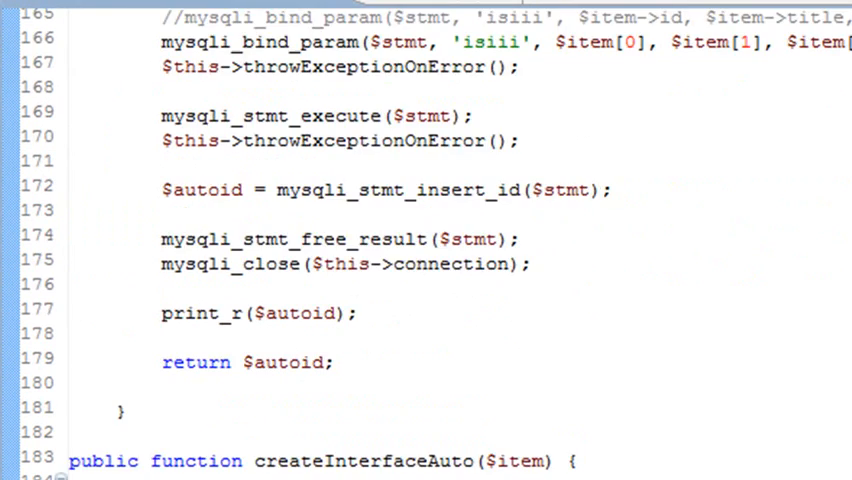
scroll(down, 3)
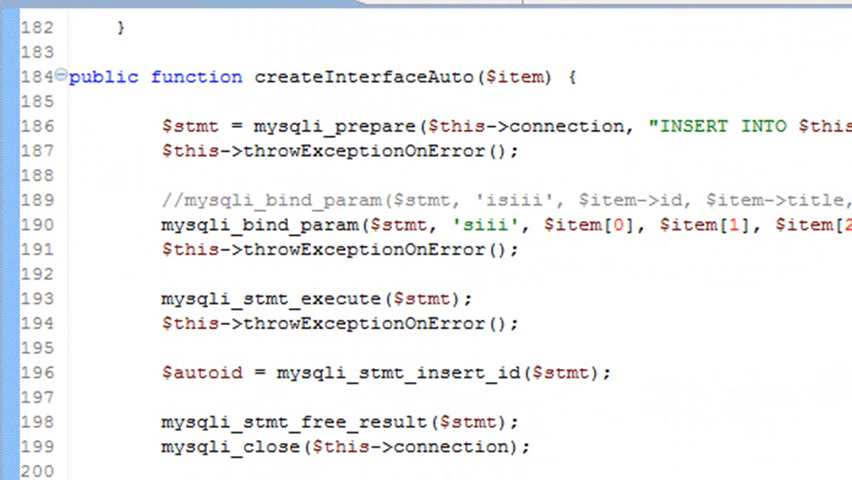
mouse_move(820, 364)
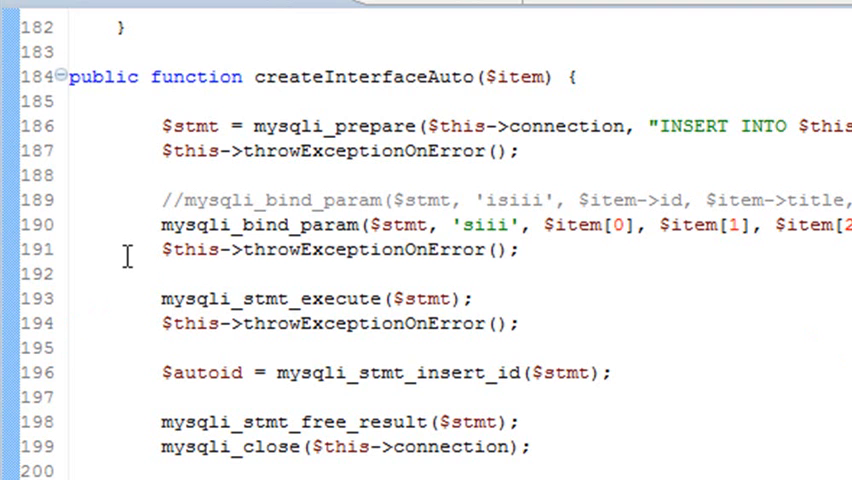
mouse_move(200, 296)
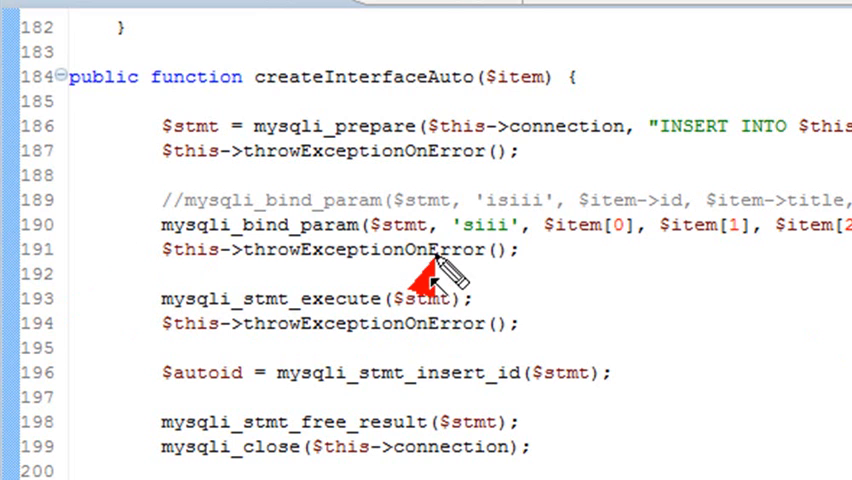
mouse_move(544, 290)
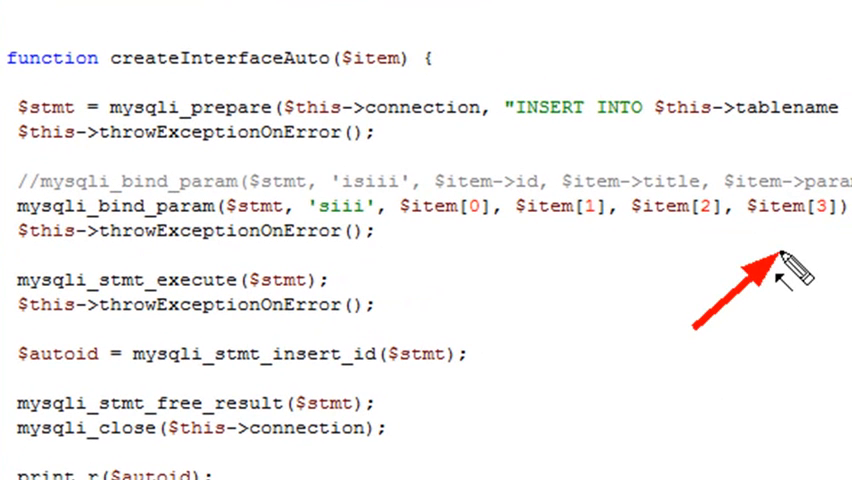
mouse_move(420, 290)
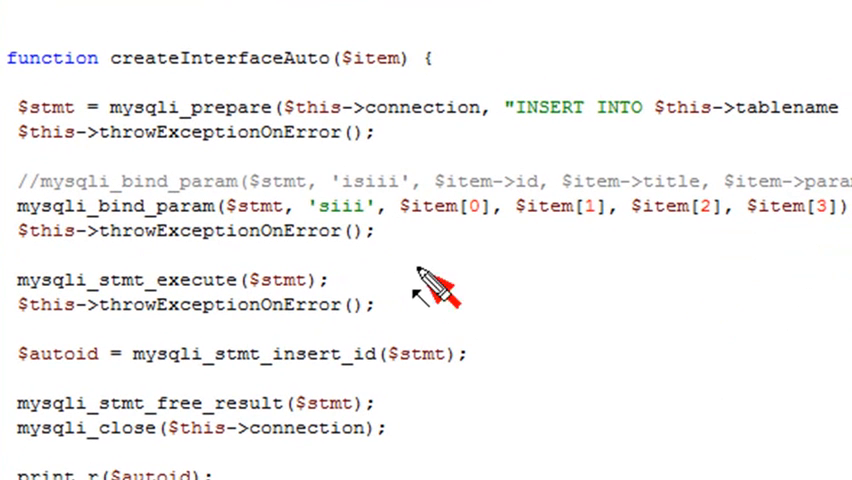
mouse_move(416, 270)
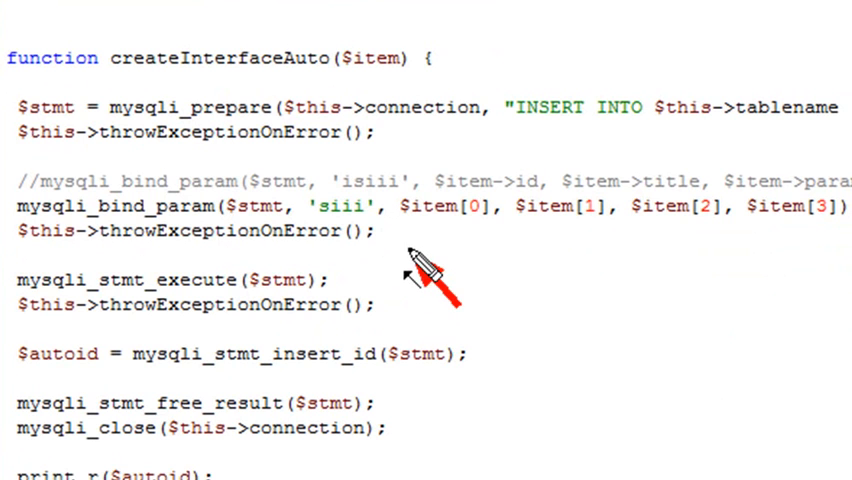
mouse_move(408, 248)
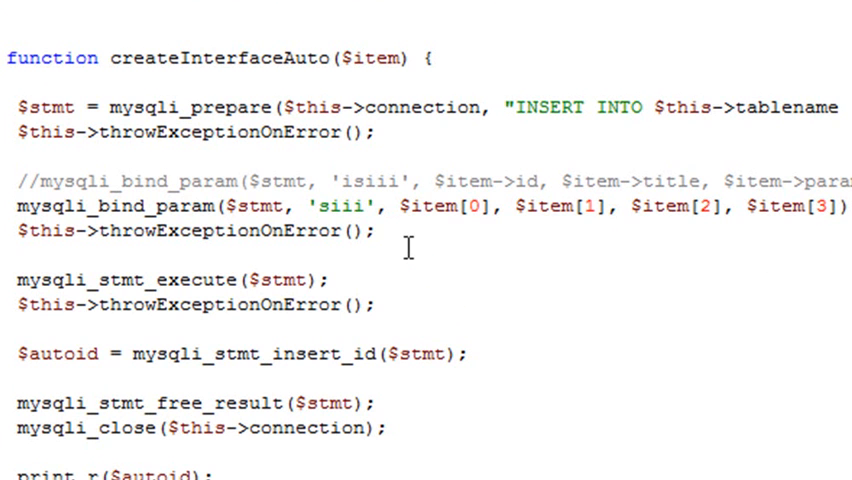